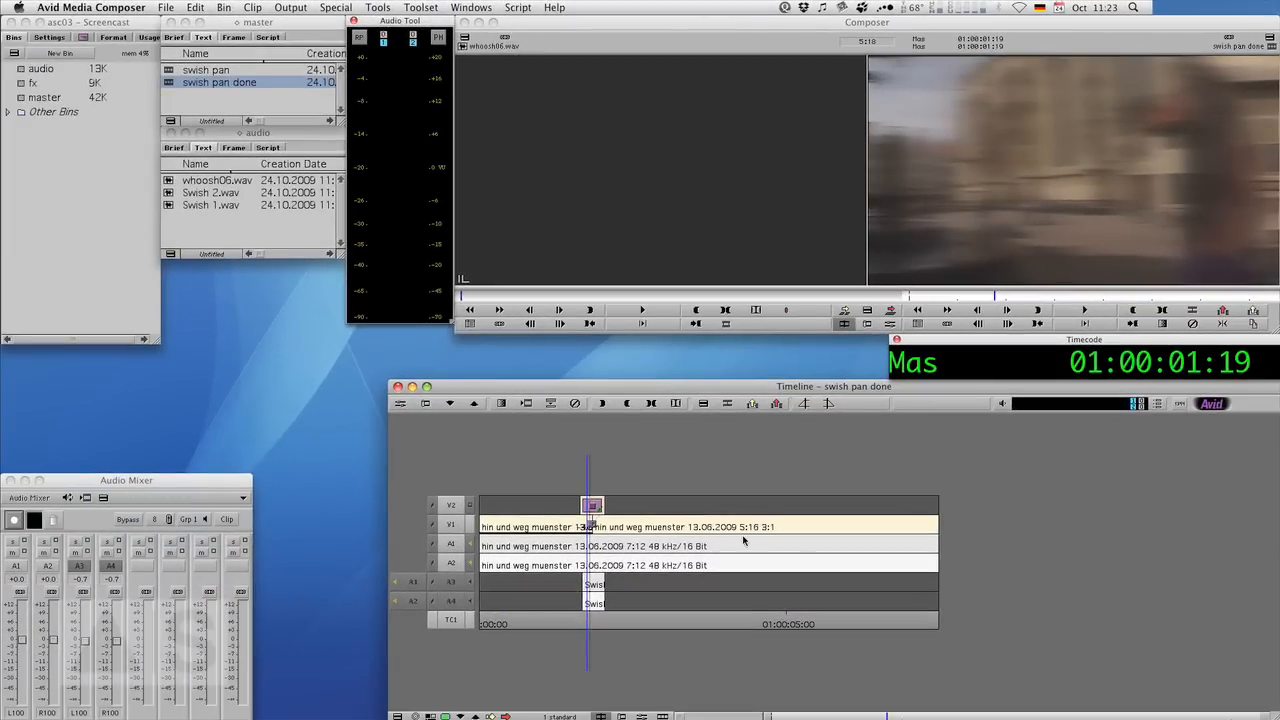
pyautogui.moveTo(785, 620)
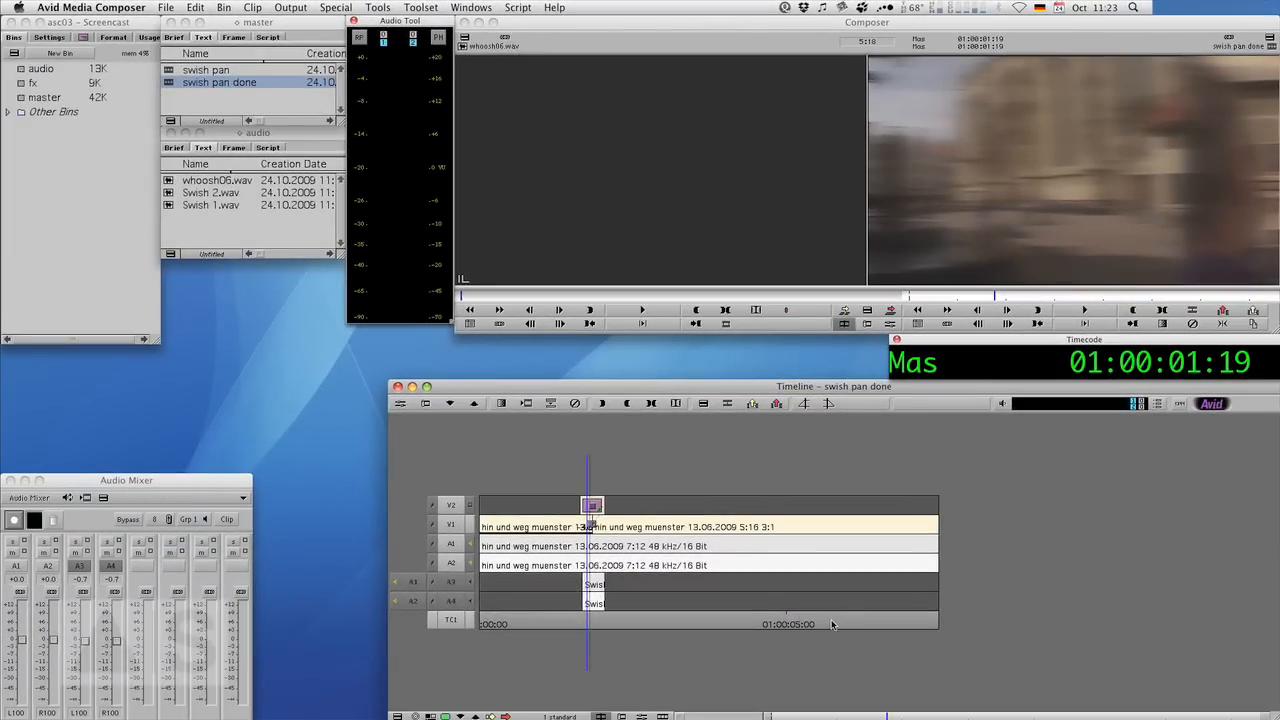
pyautogui.moveTo(836, 628)
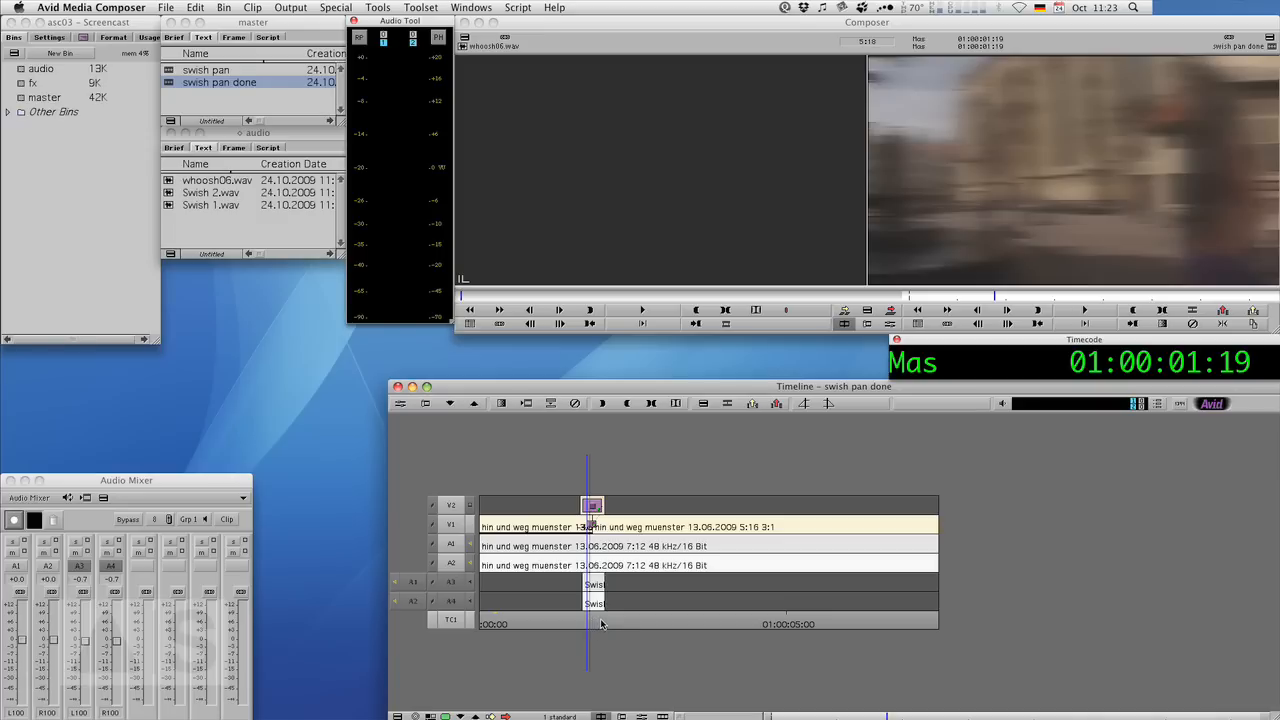
pyautogui.moveTo(595, 630)
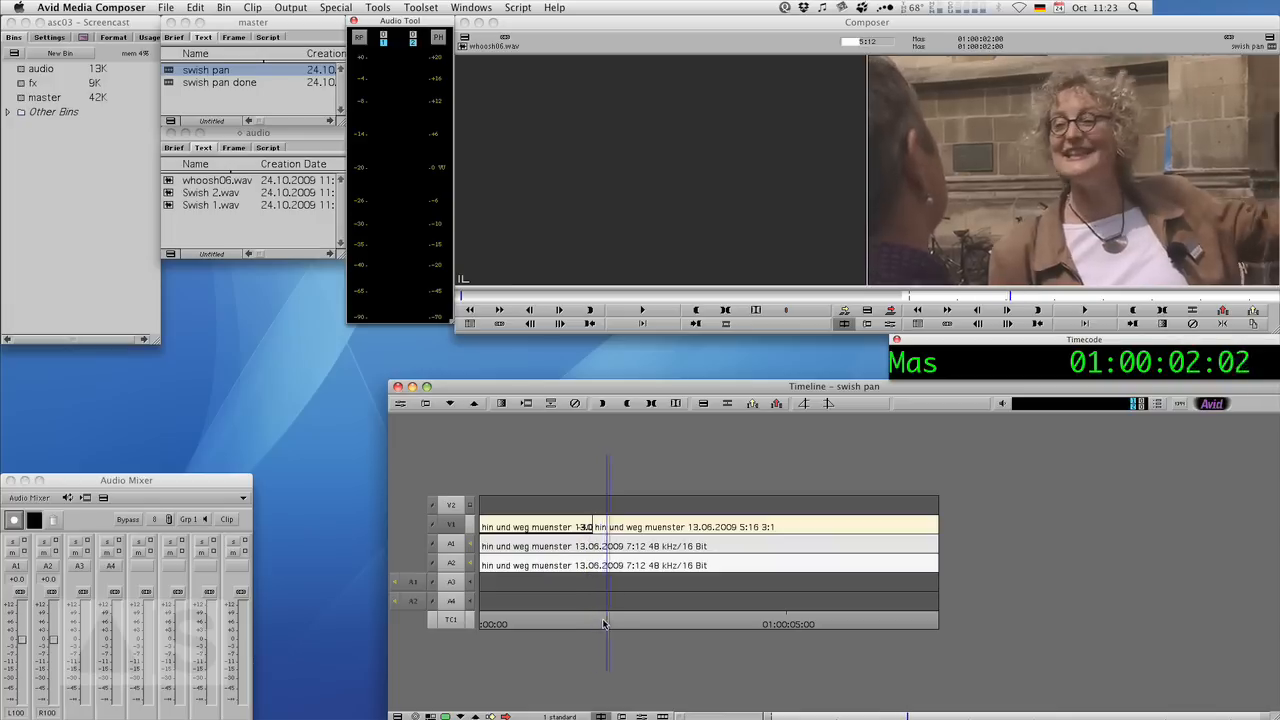
# Park at the V1 edit and show the Push category in the Effect Palette.
pyautogui.moveTo(607, 624); pyautogui.dragTo(590, 624)
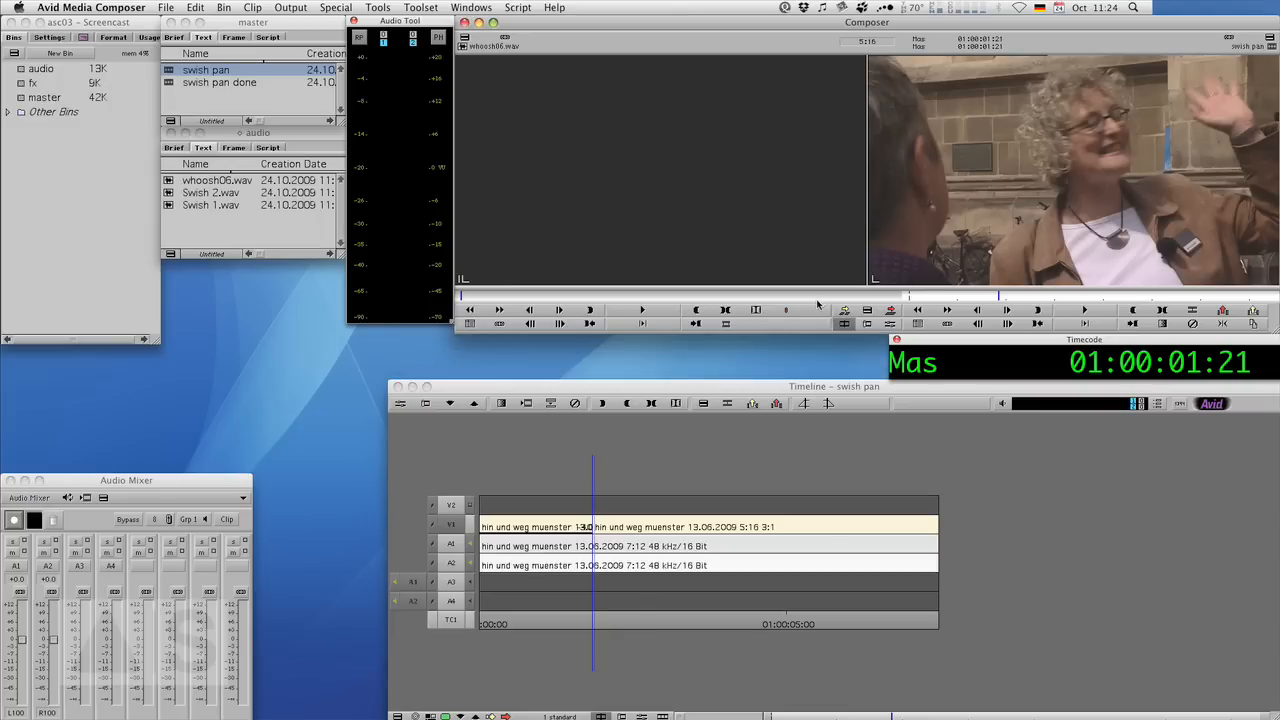
pyautogui.moveTo(630, 197)
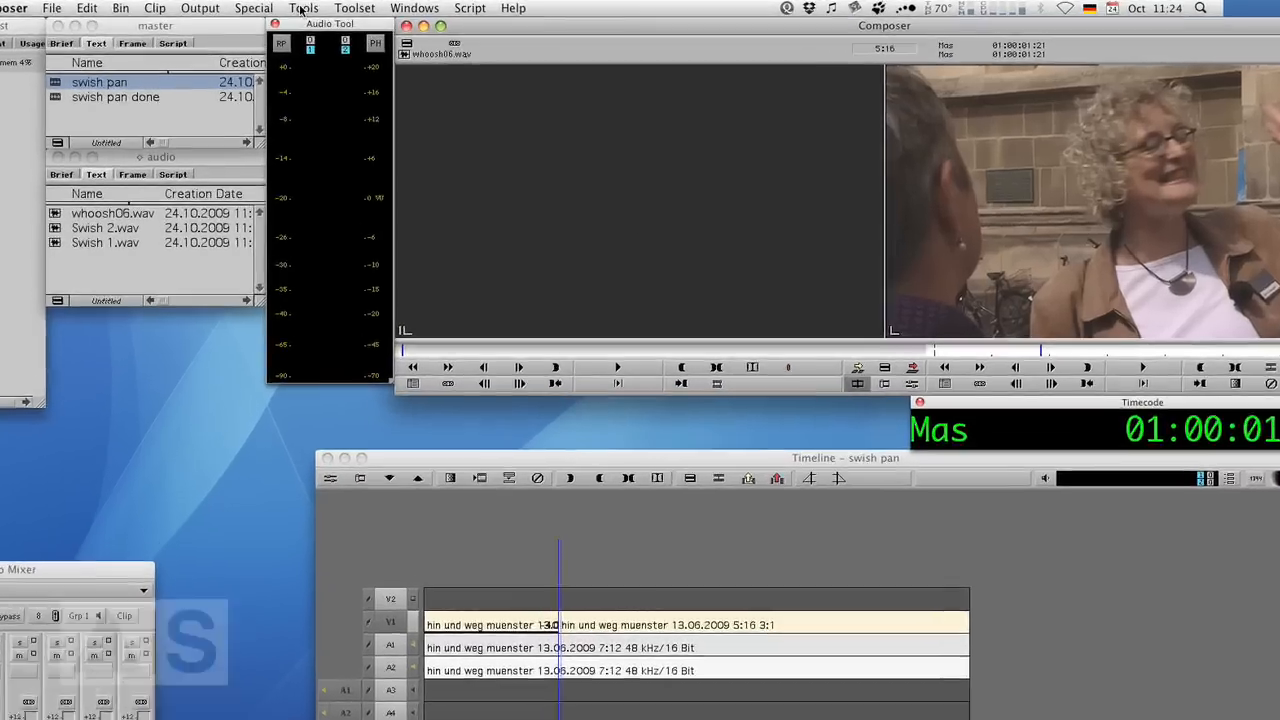
pyautogui.click(303, 8)
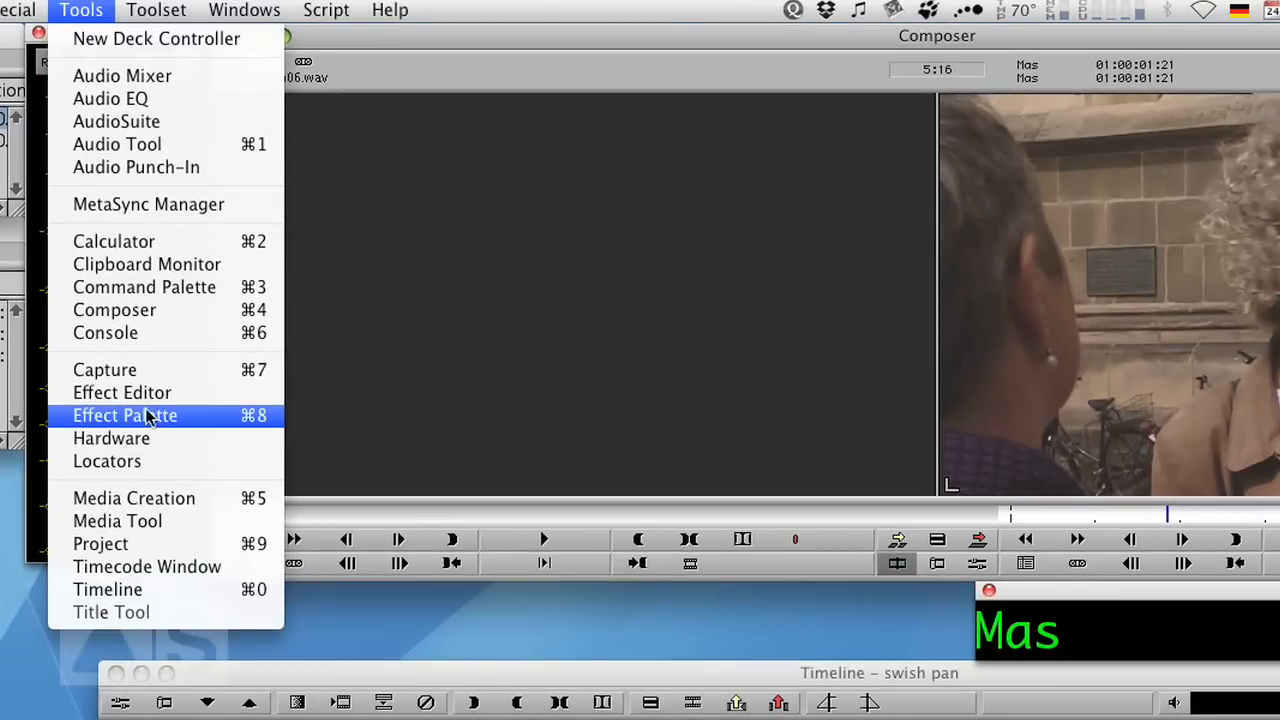
pyautogui.click(125, 415)
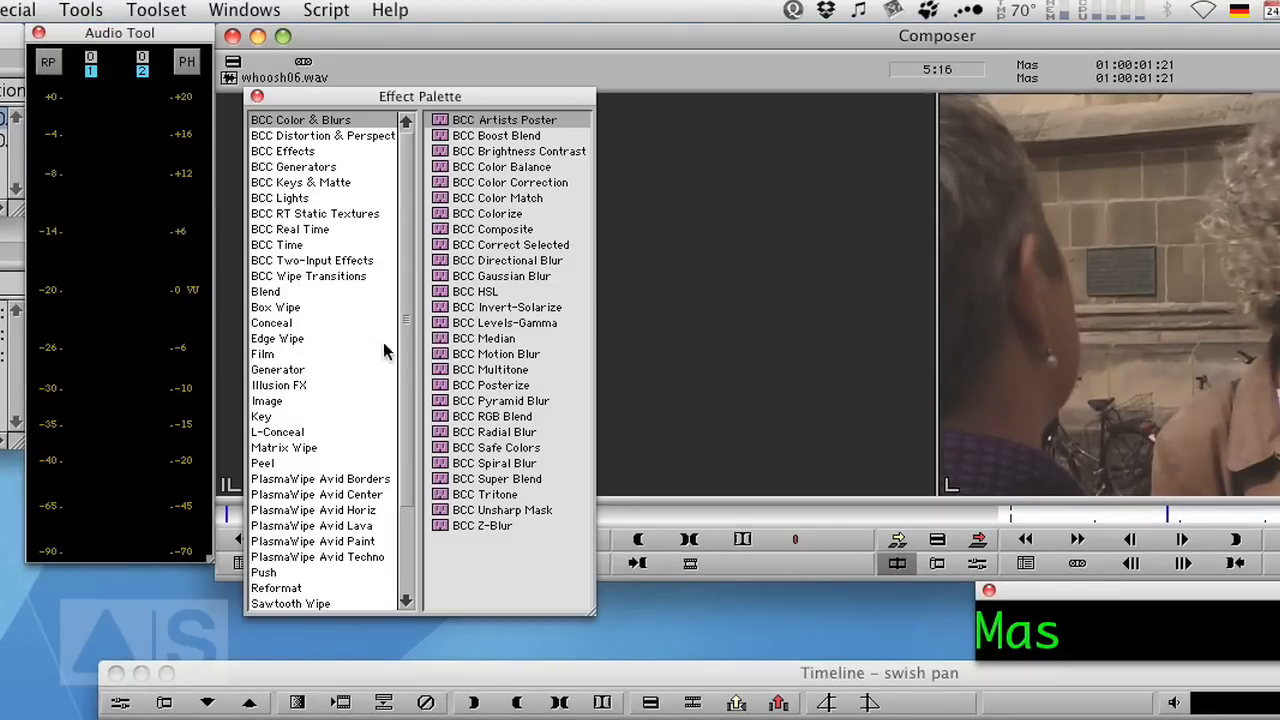
pyautogui.click(263, 462)
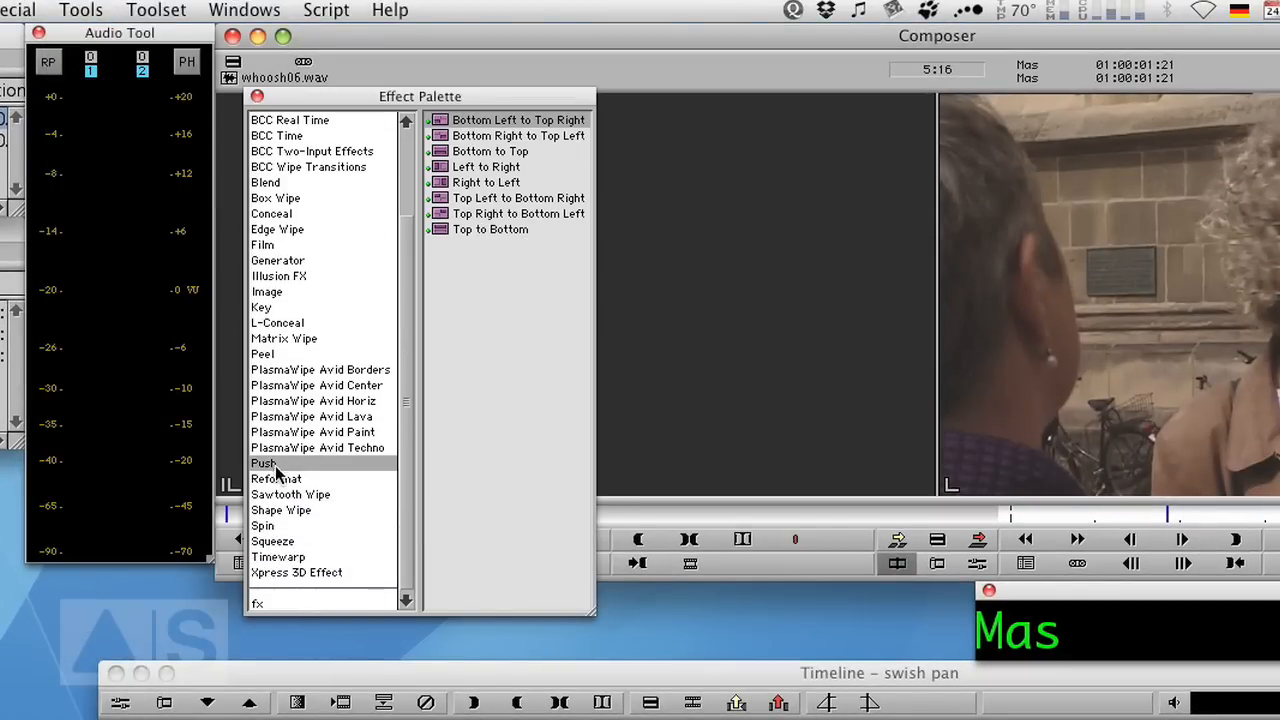
# Apply the Right to Left Push transition to the V1 cut and set its duration.
pyautogui.click(486, 182)
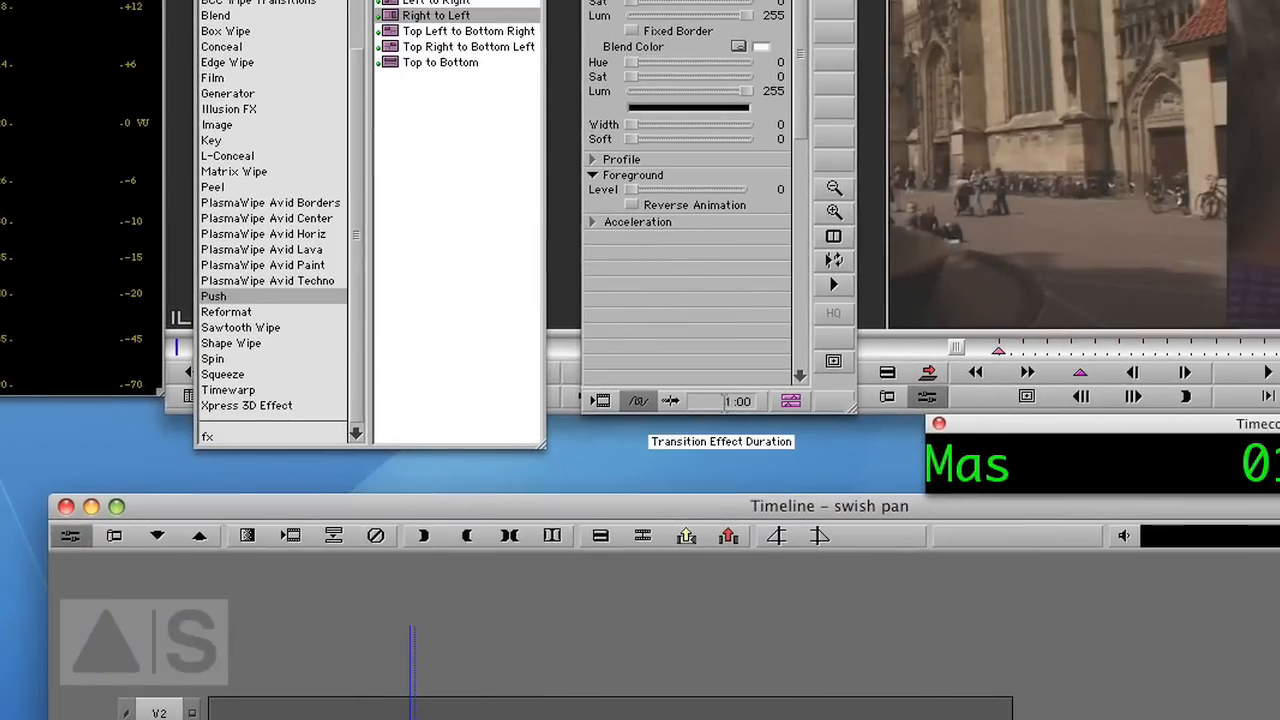
pyautogui.click(725, 401)
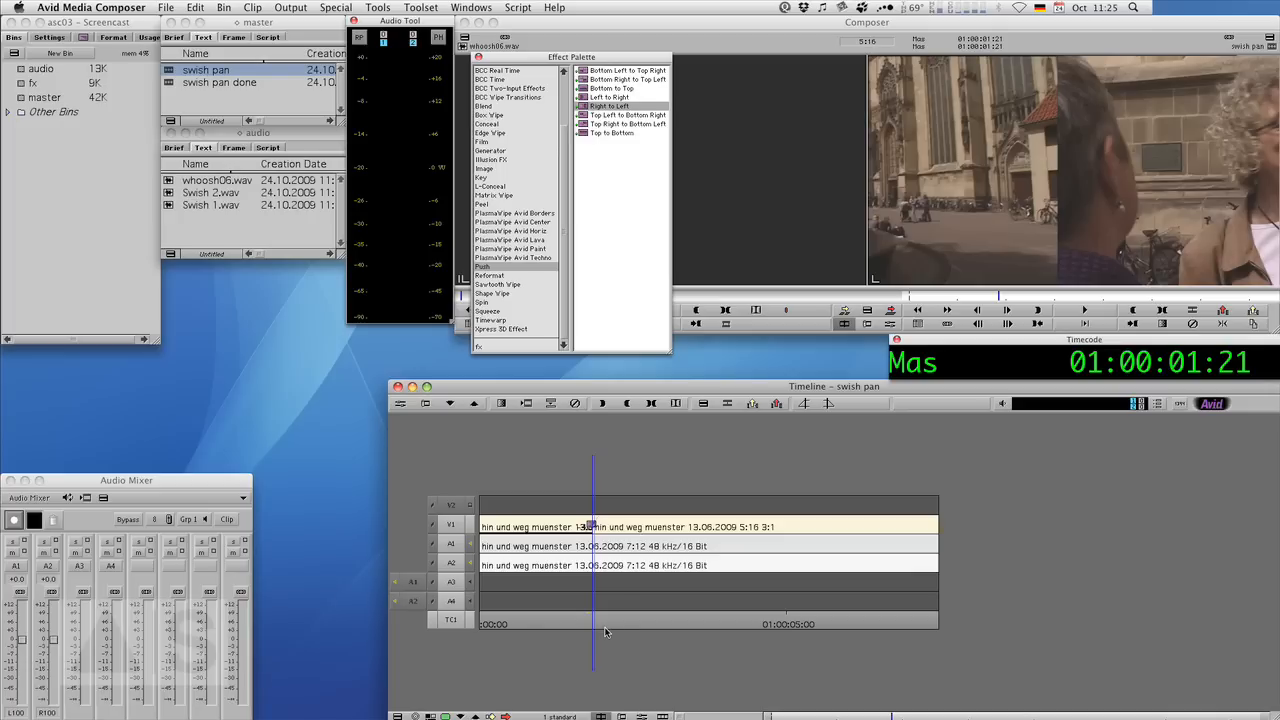
pyautogui.moveTo(609, 631)
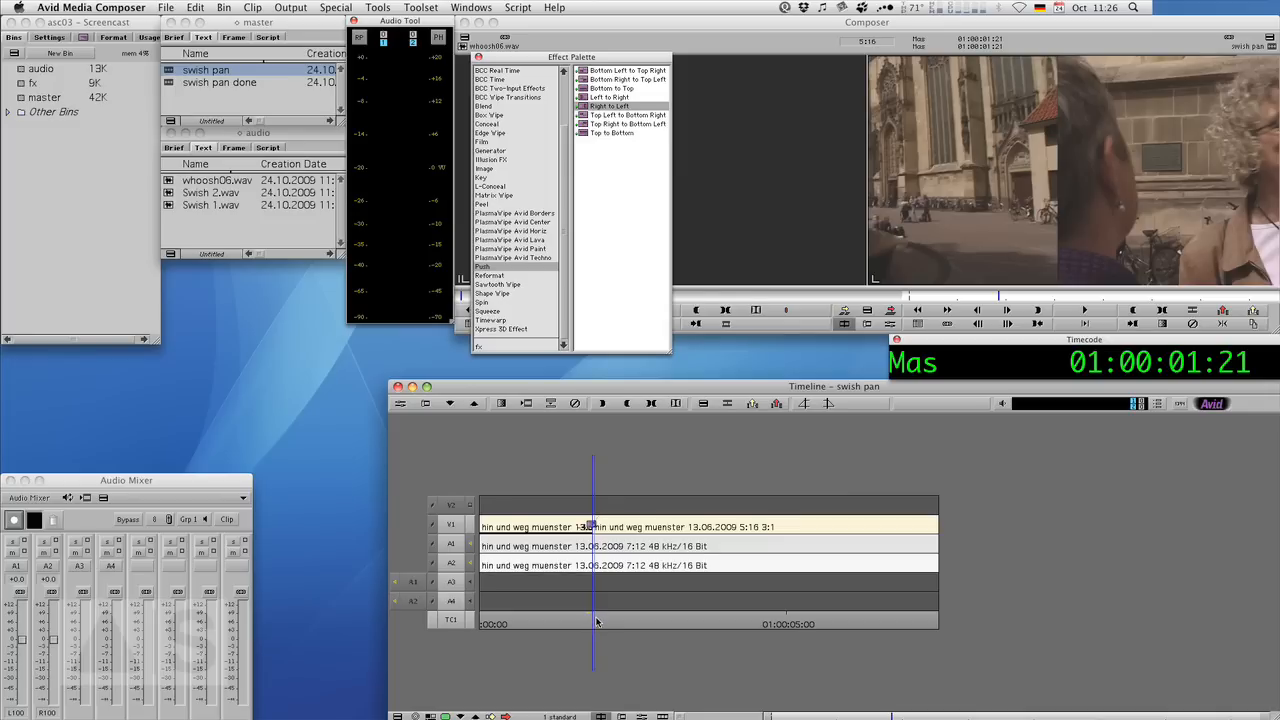
pyautogui.moveTo(658, 648)
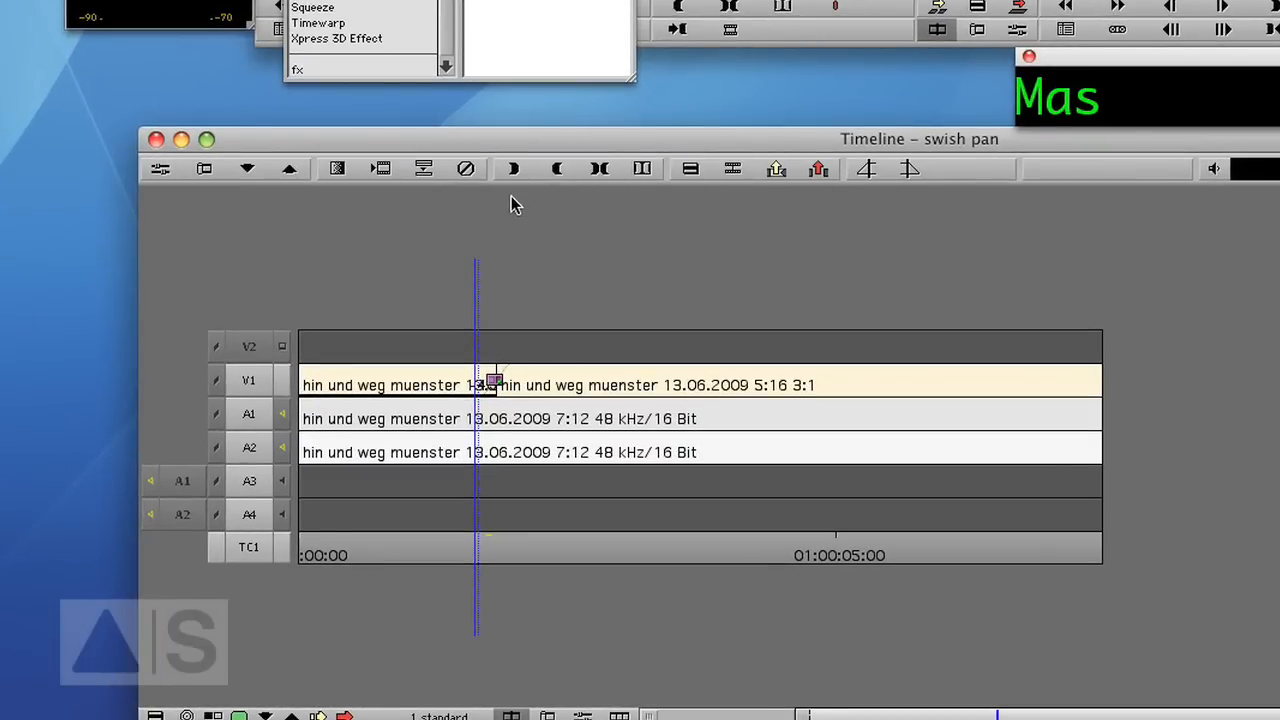
pyautogui.moveTo(732, 168)
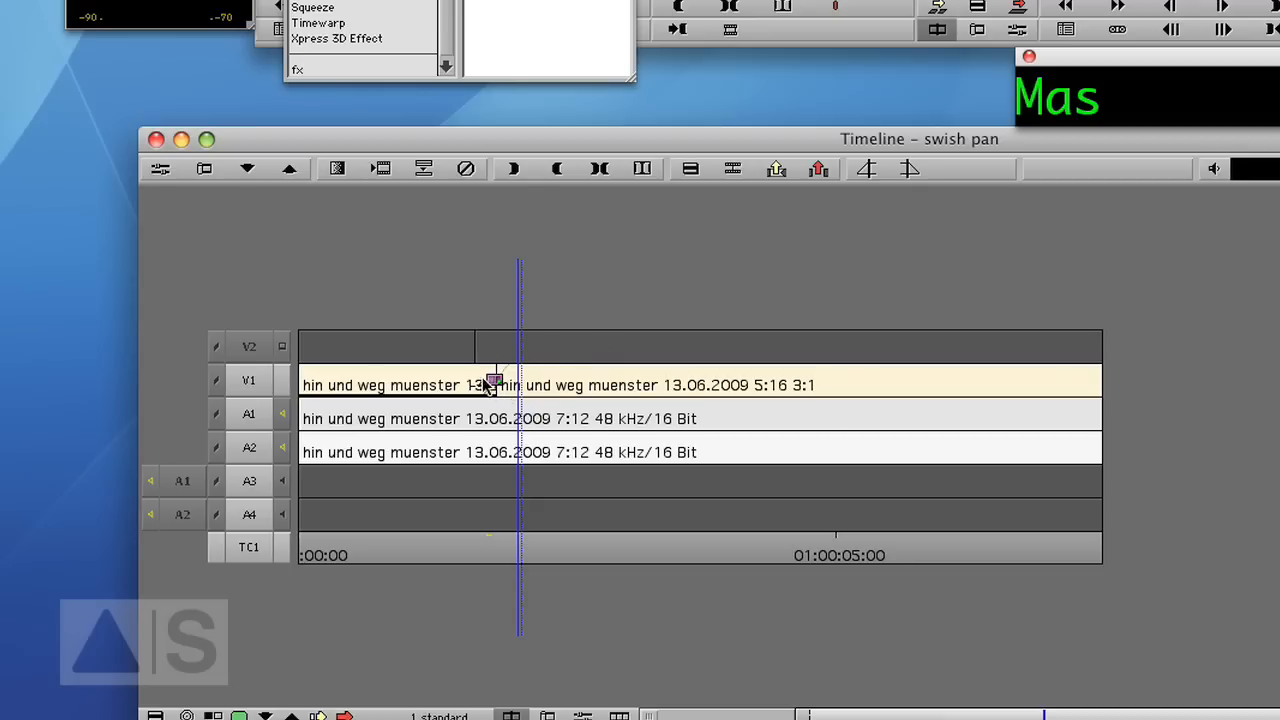
pyautogui.moveTo(500, 358)
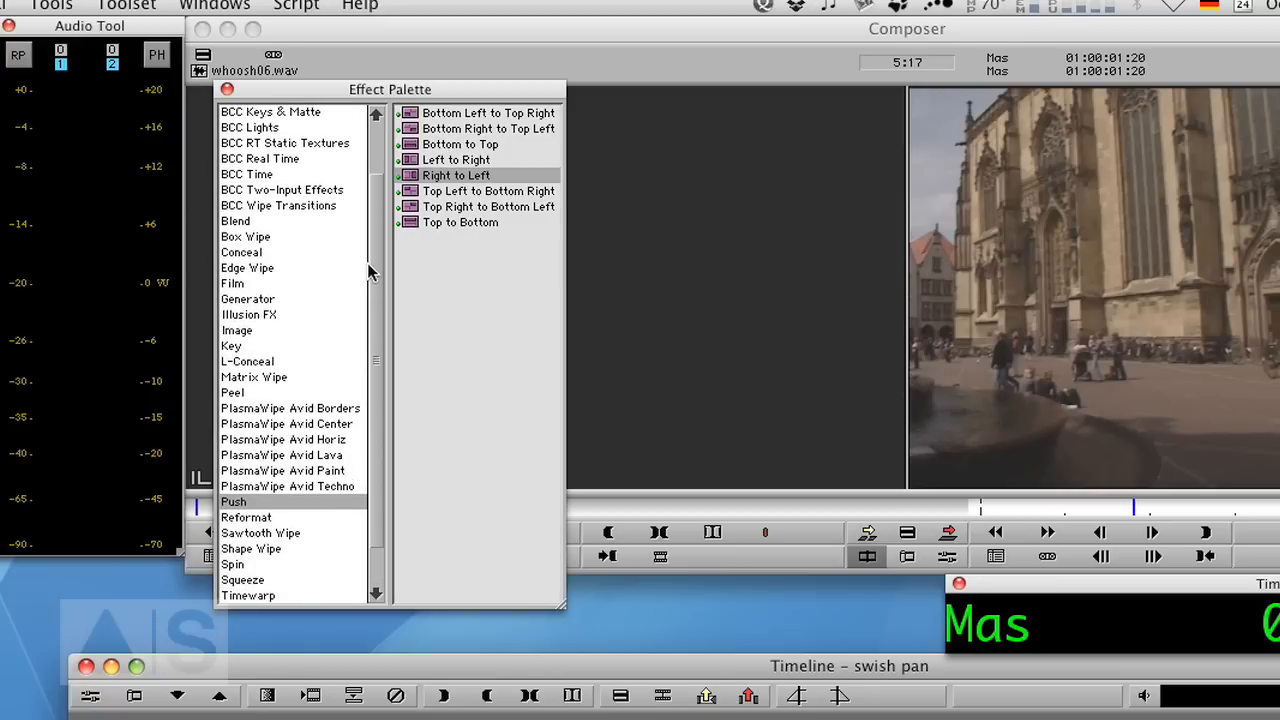
# Add a 3D Warp effect to the short V2 section and select it.
pyautogui.click(235, 221)
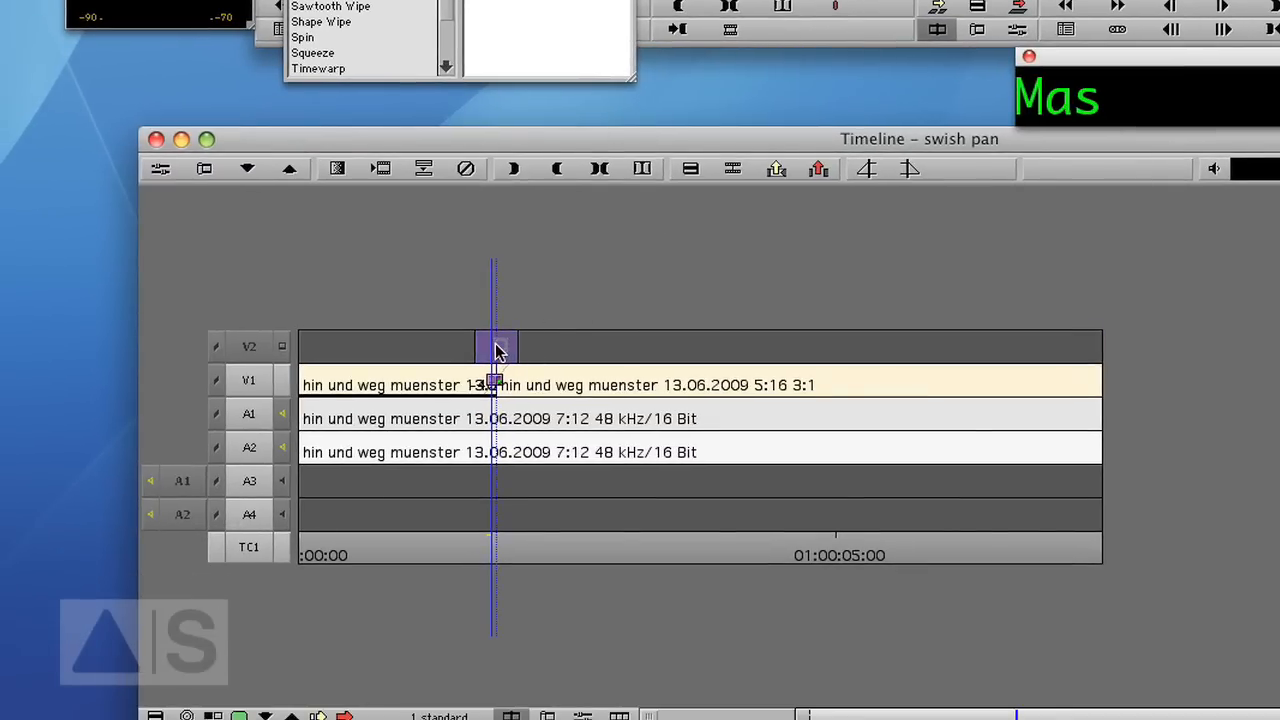
pyautogui.click(497, 347)
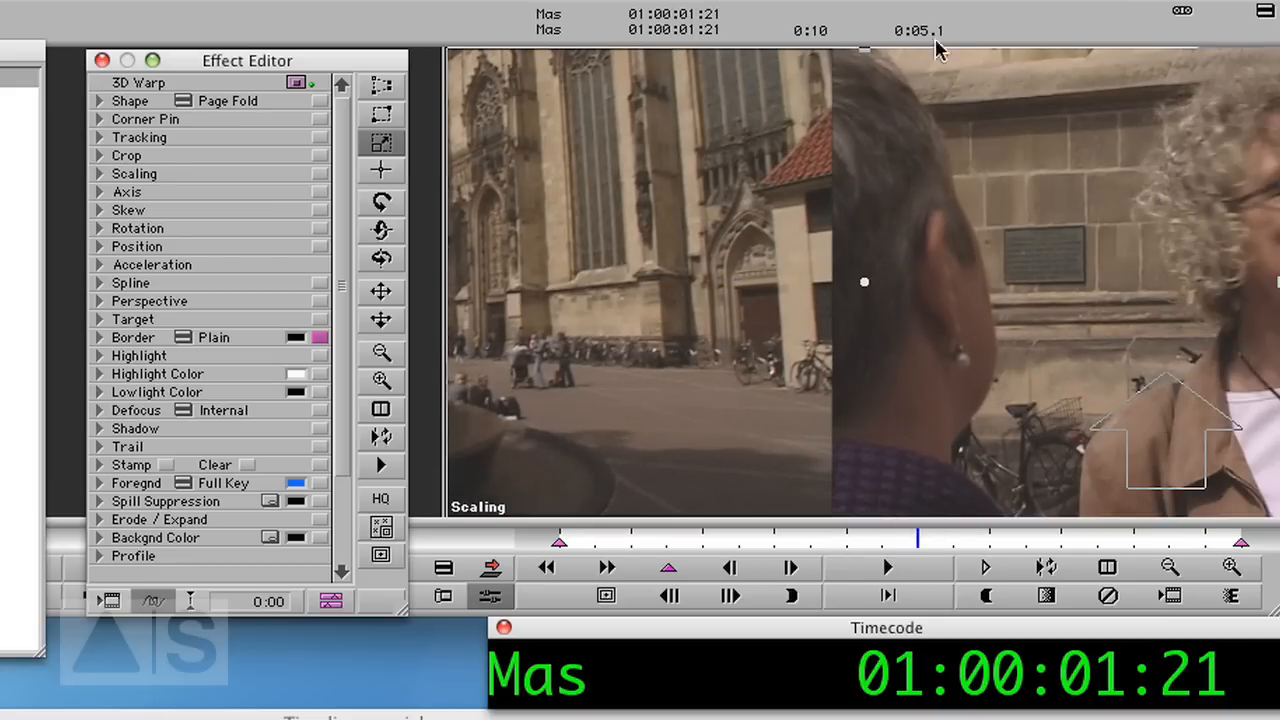
pyautogui.moveTo(908, 148)
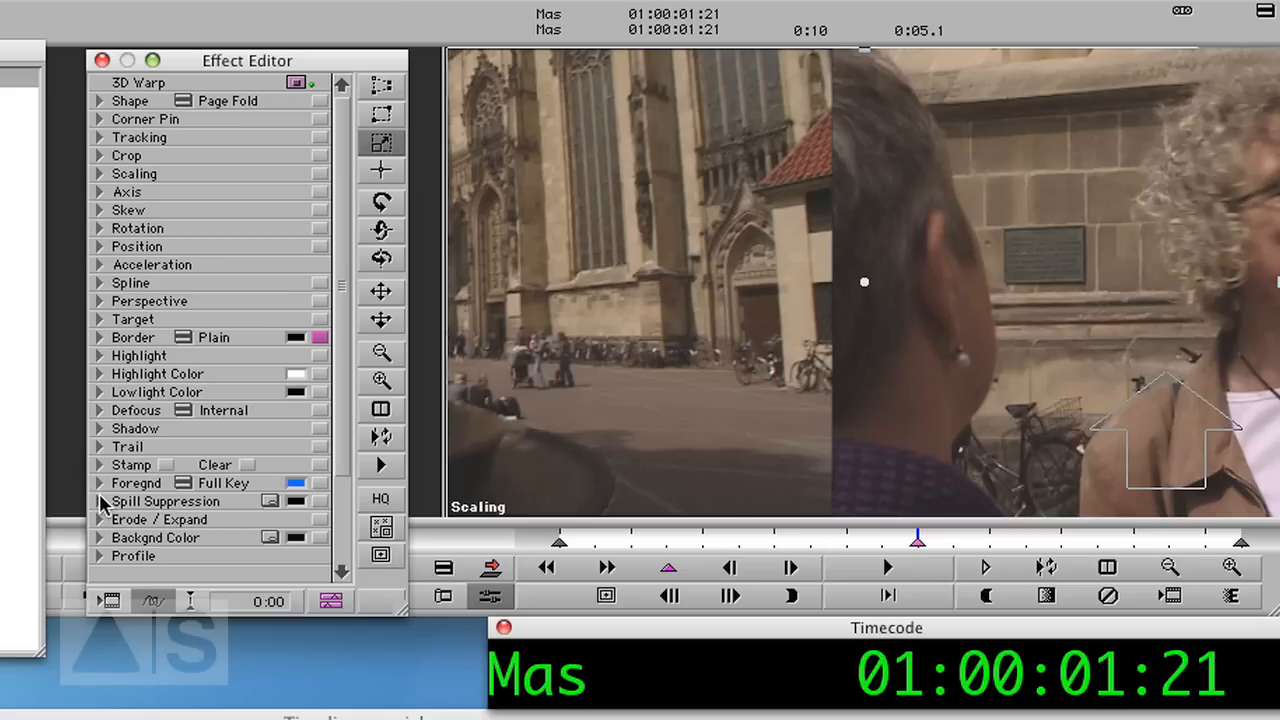
# Reveal the Defocus settings and limit defocus to the foreground only.
pyautogui.click(99, 410)
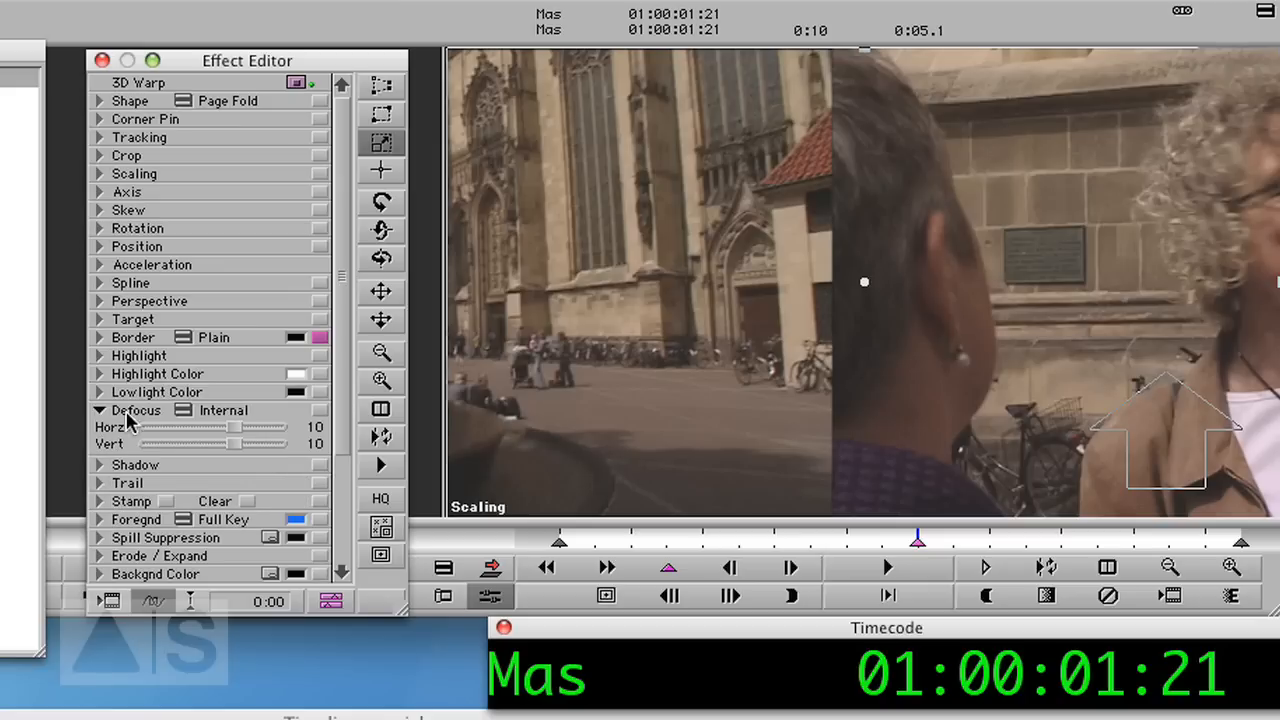
pyautogui.click(220, 410)
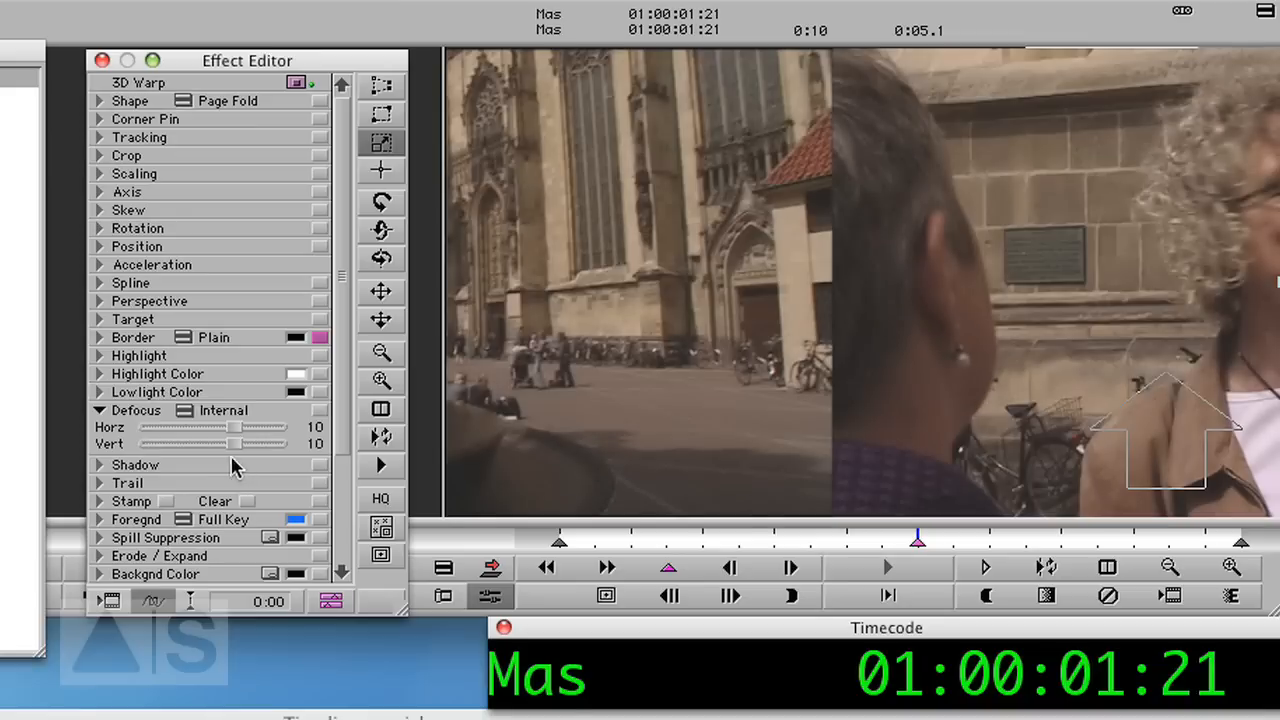
pyautogui.click(215, 410)
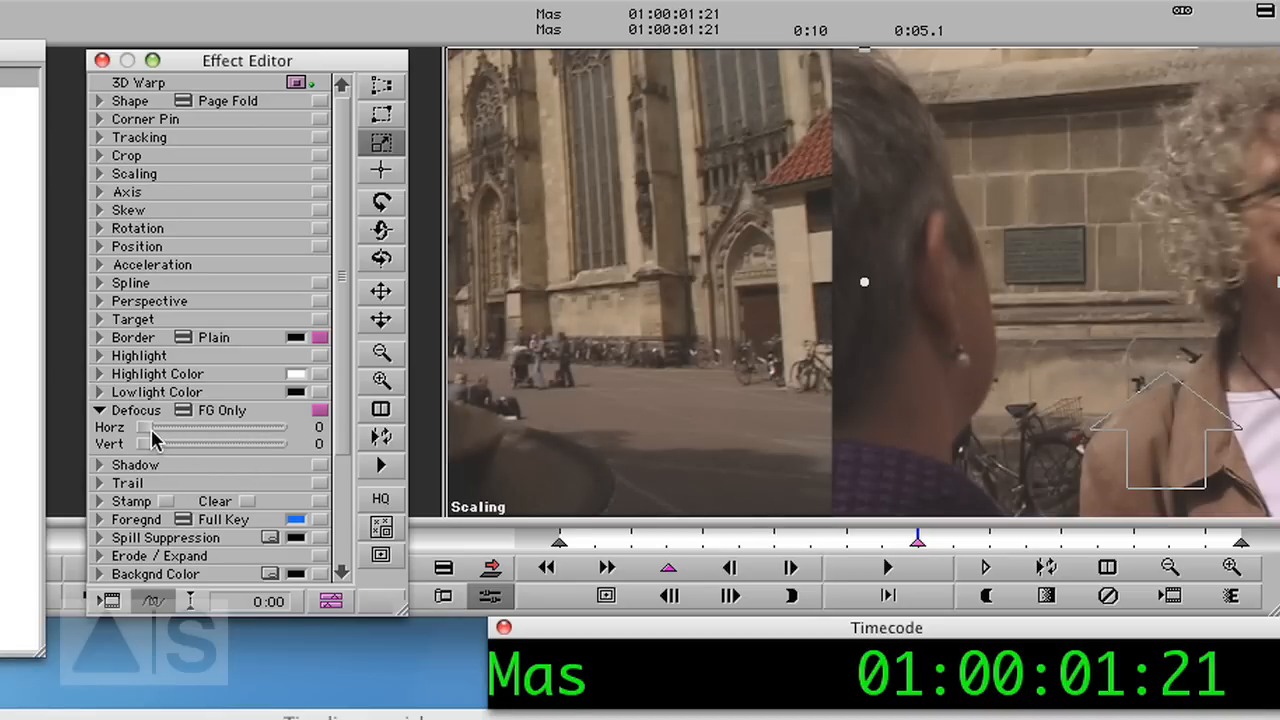
# Adjust the horizontal defocus slider, finally settling the blur at 218.
pyautogui.moveTo(145, 427); pyautogui.dragTo(248, 427)
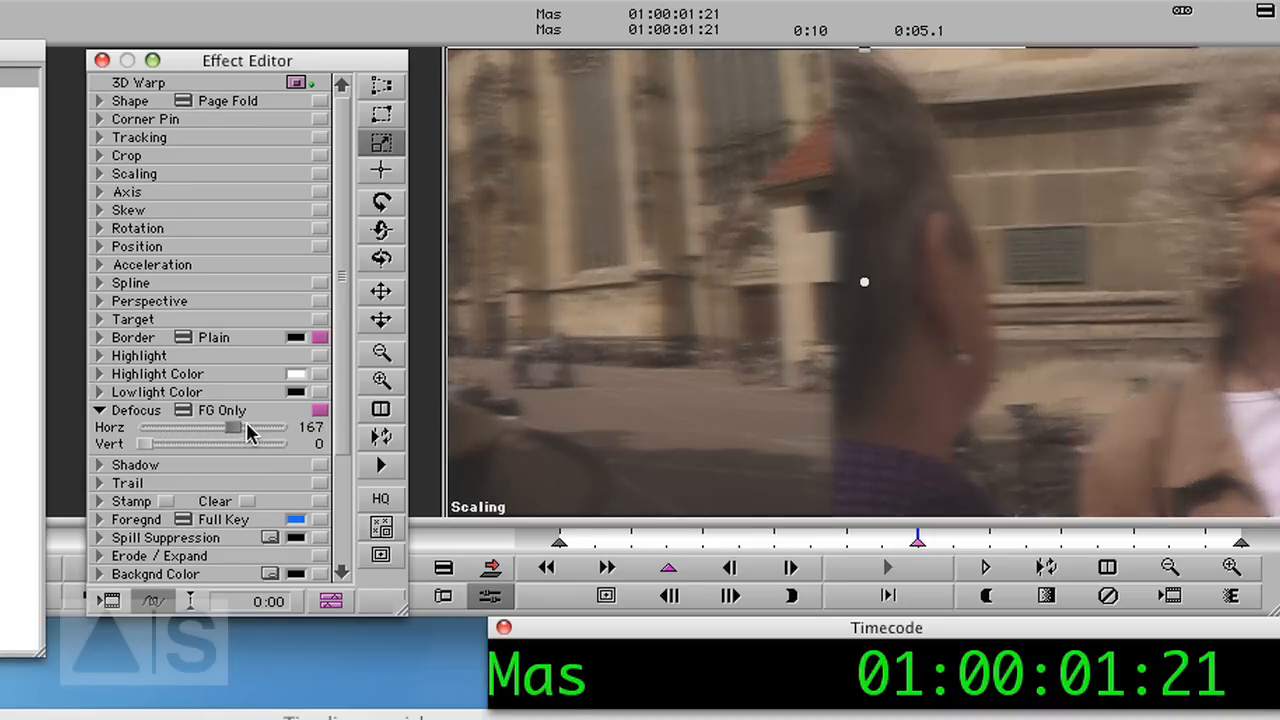
pyautogui.moveTo(248, 427); pyautogui.dragTo(268, 427)
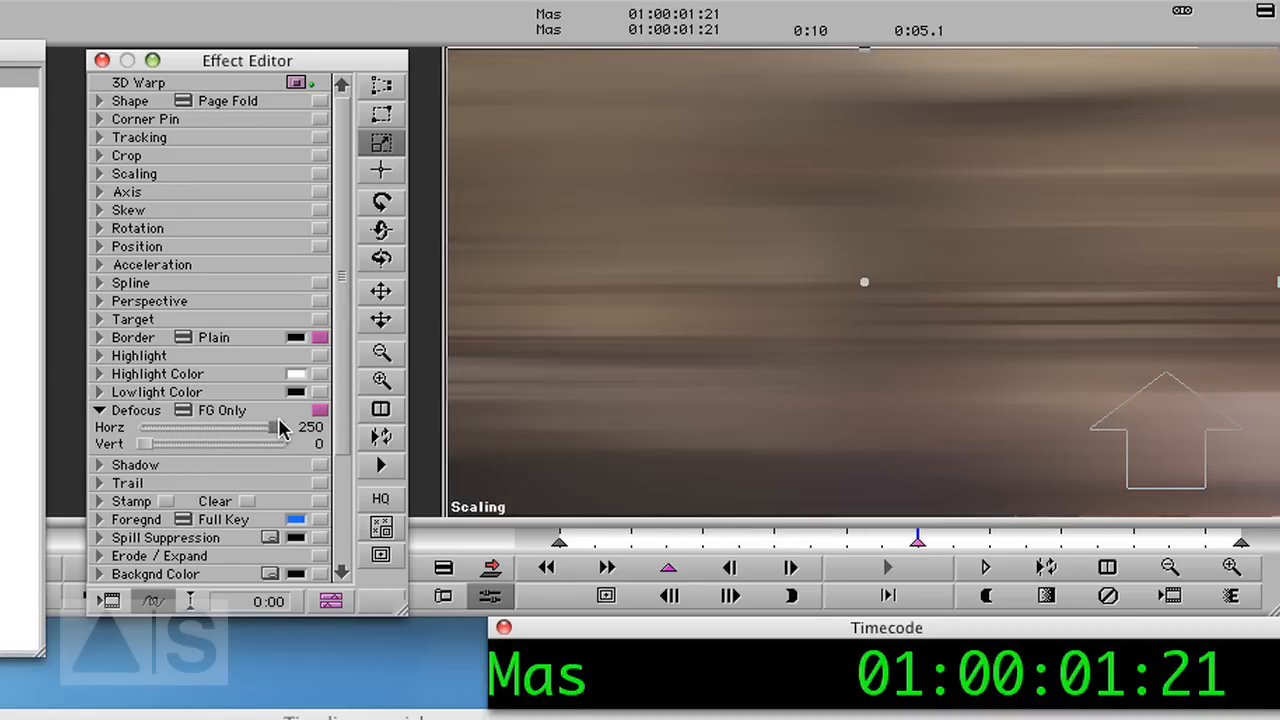
pyautogui.moveTo(240, 427); pyautogui.dragTo(270, 427)
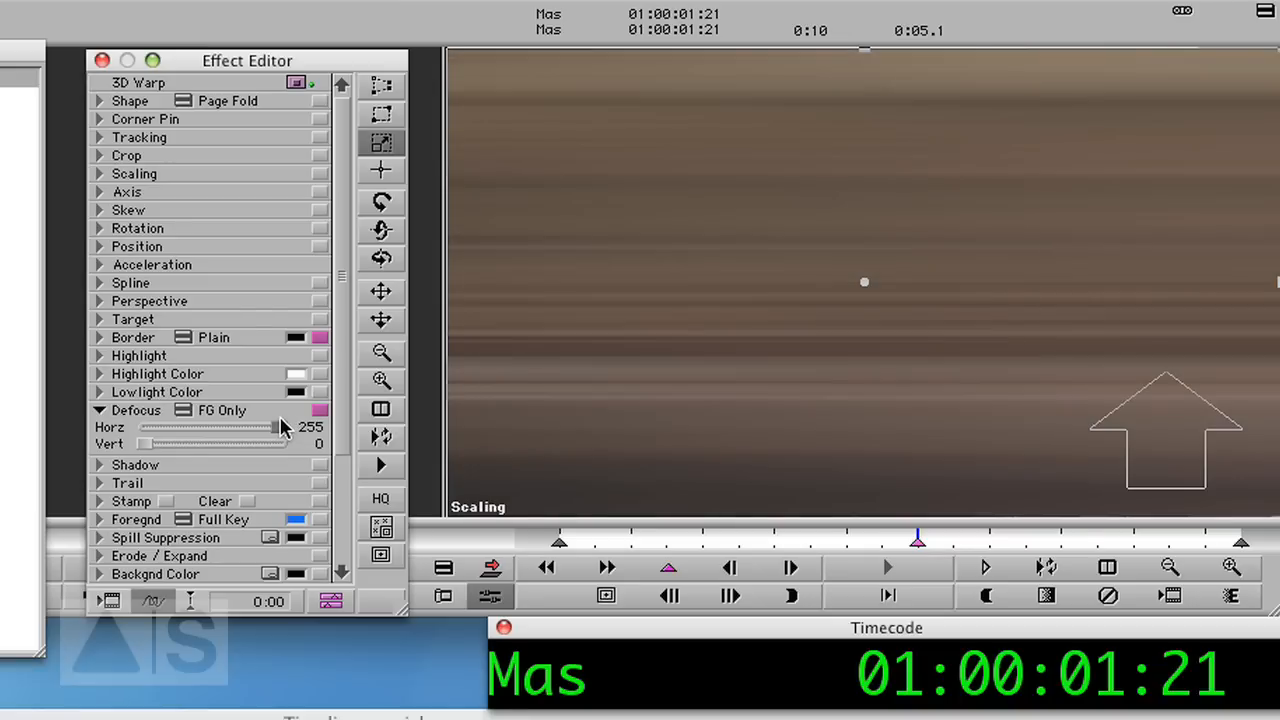
pyautogui.moveTo(285, 427); pyautogui.dragTo(278, 427)
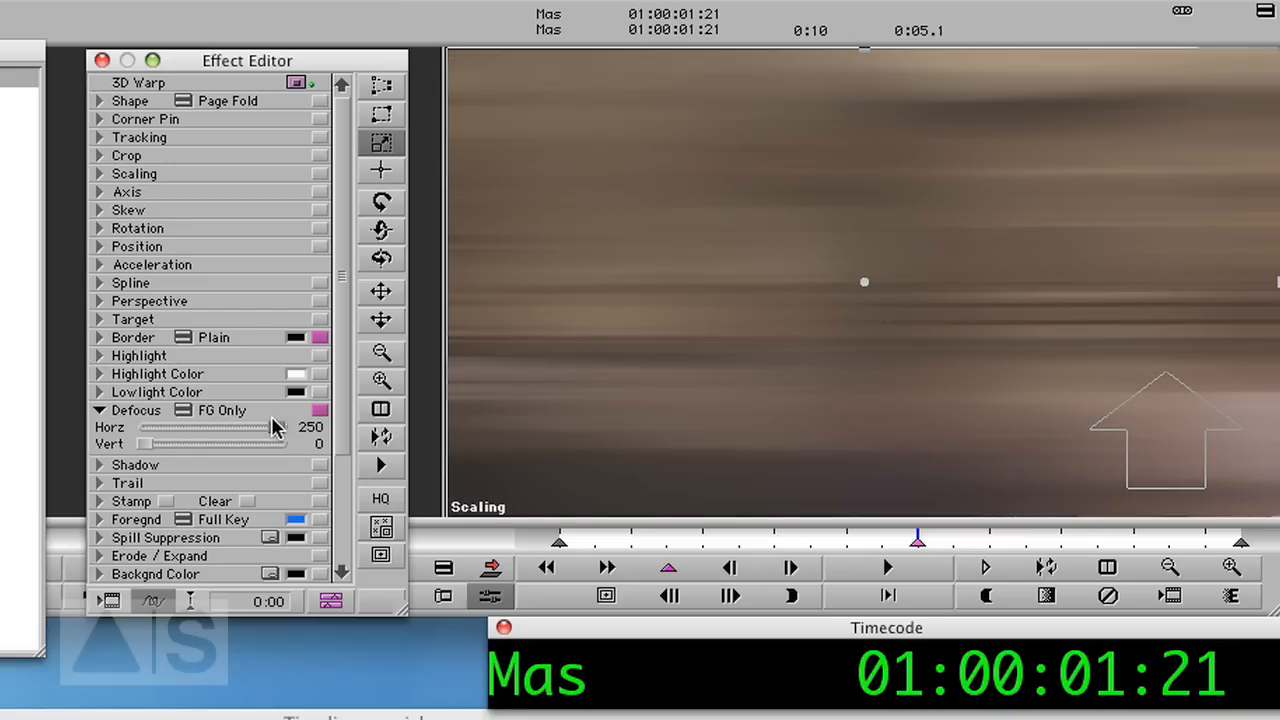
pyautogui.moveTo(270, 432)
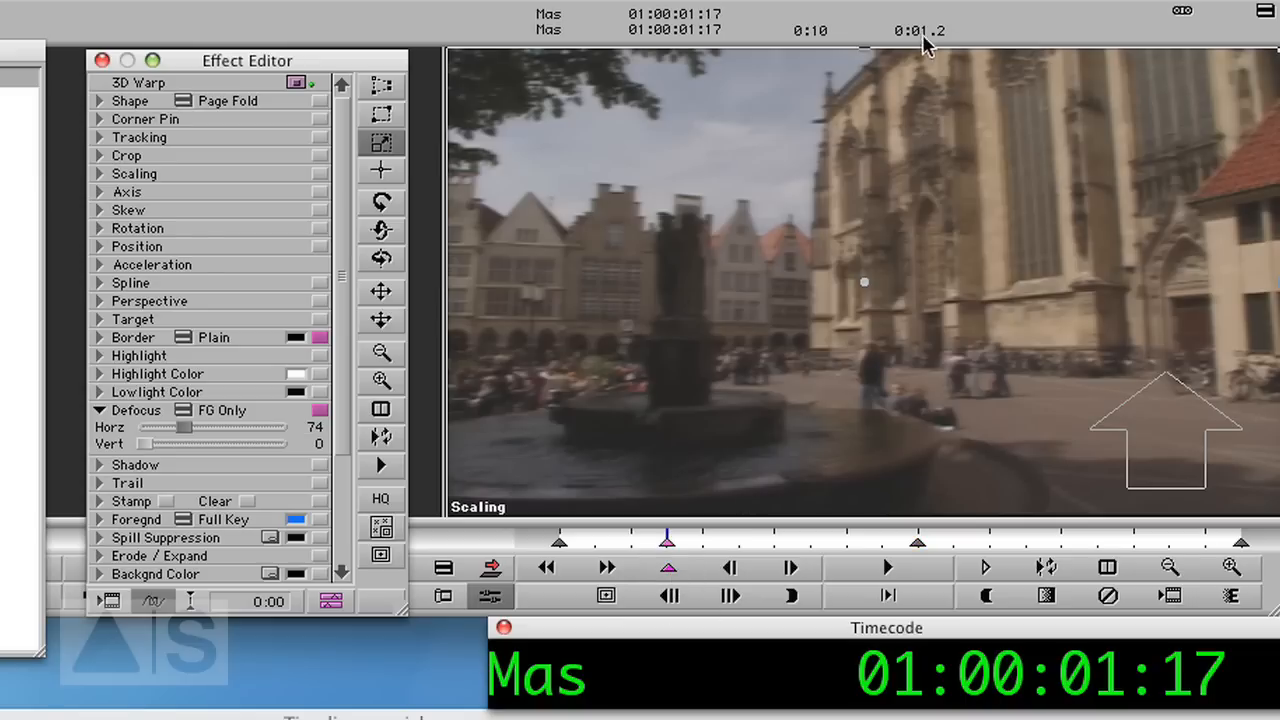
pyautogui.moveTo(415, 405)
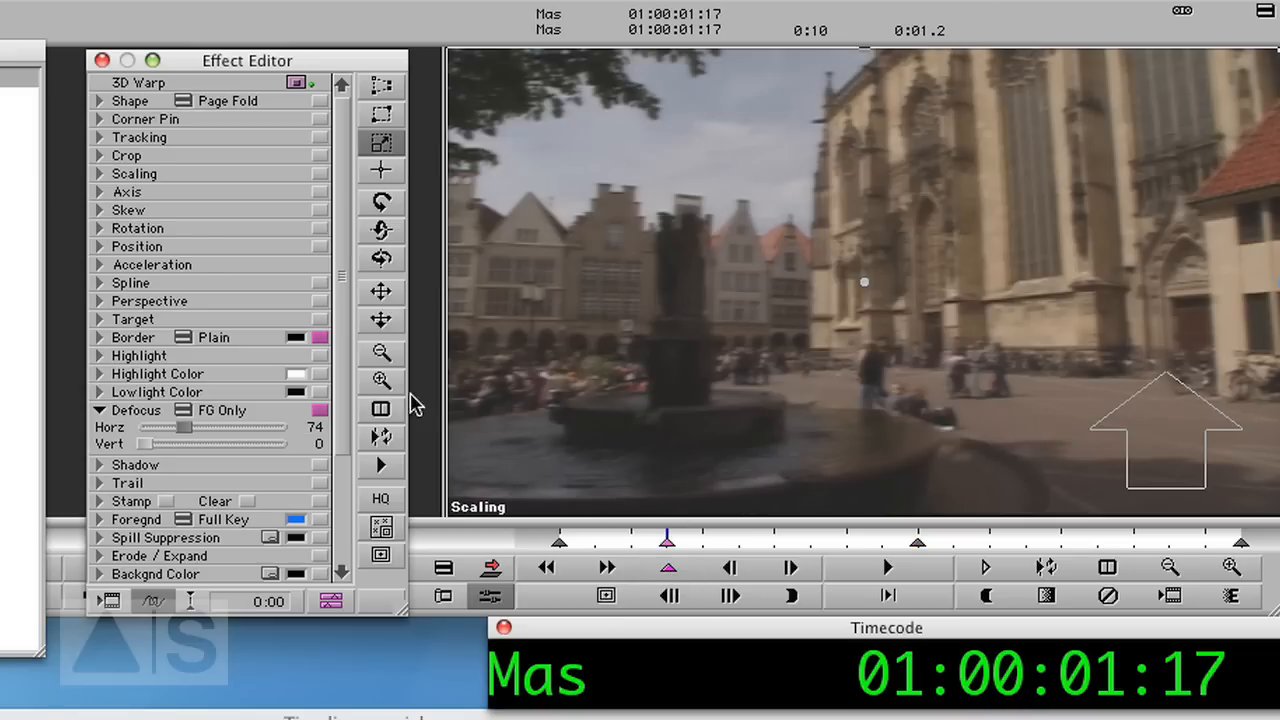
pyautogui.moveTo(185, 427); pyautogui.dragTo(210, 427)
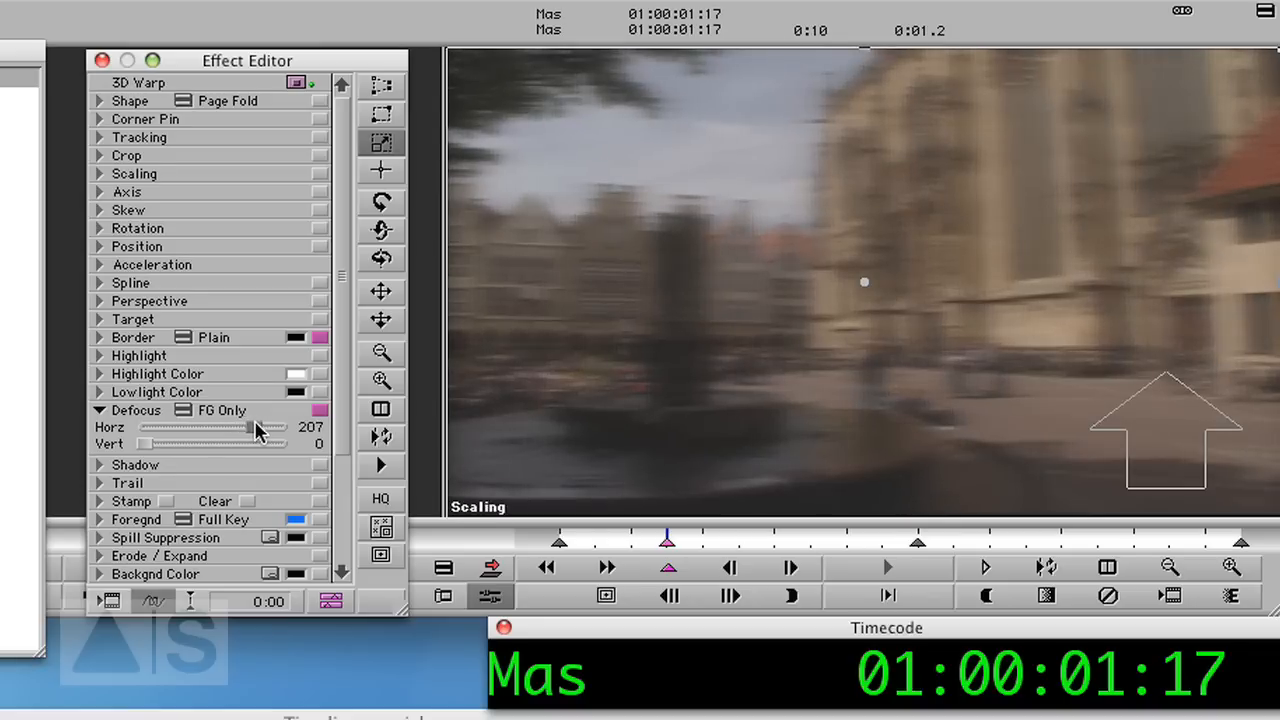
pyautogui.moveTo(250, 427); pyautogui.dragTo(262, 427)
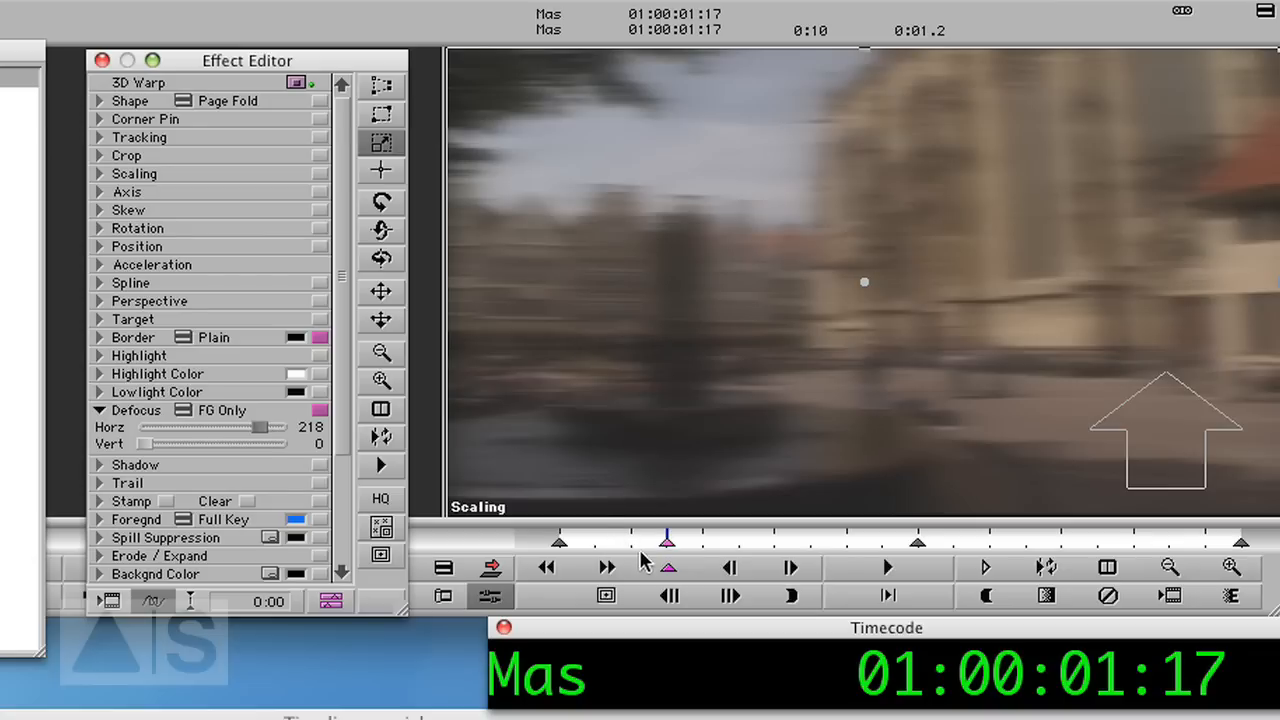
pyautogui.moveTo(1210, 550)
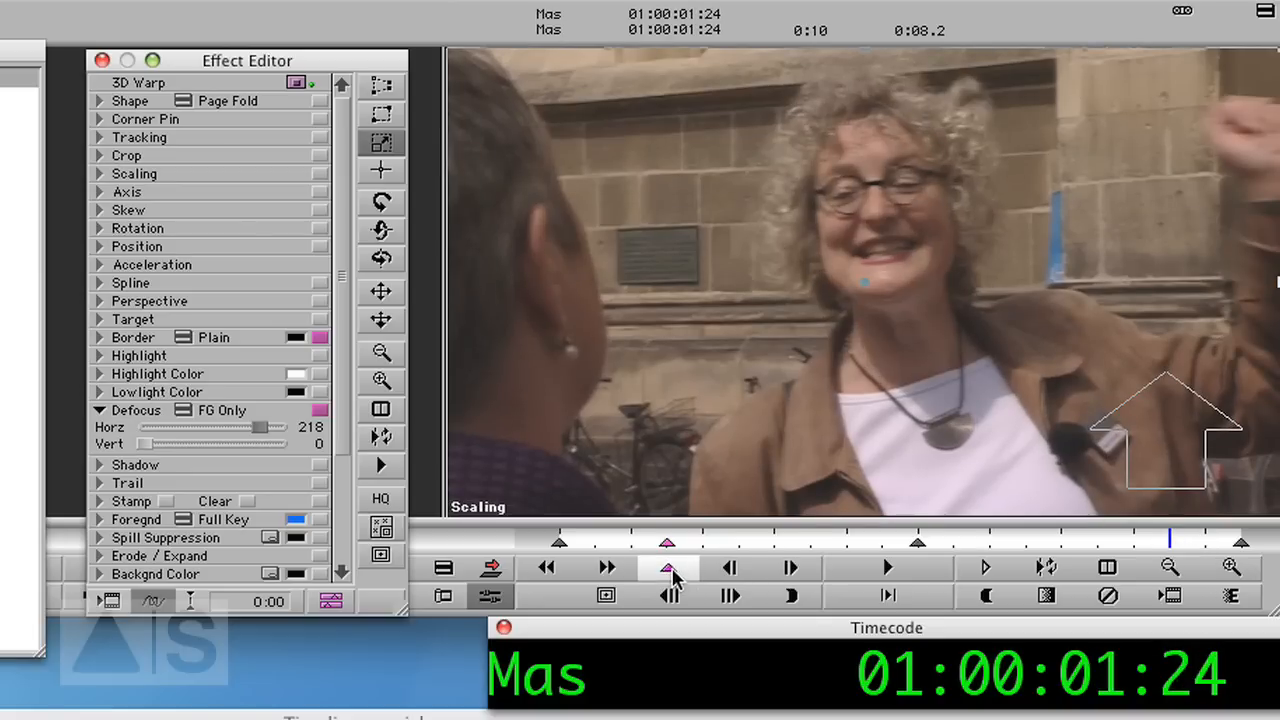
# Scrub past the keyframe to confirm the later shot of the woman stays sharp.
pyautogui.moveTo(280, 427); pyautogui.dragTo(172, 427)
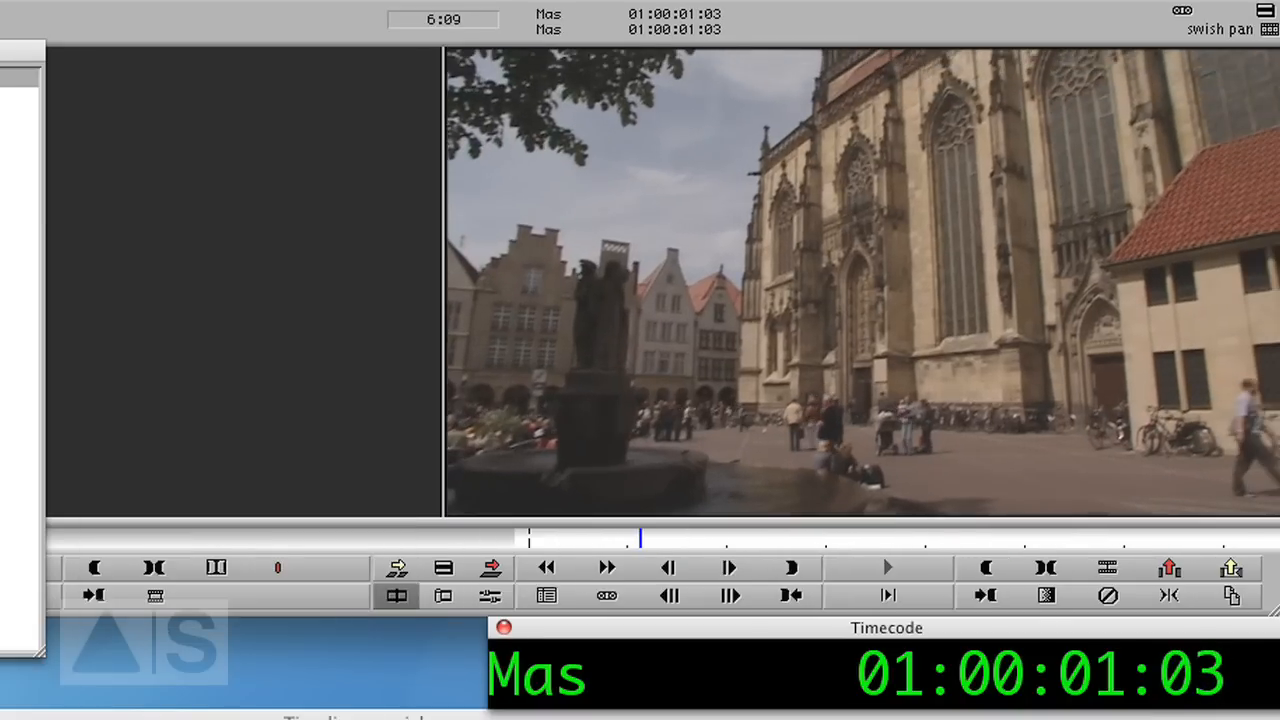
pyautogui.click(886, 567)
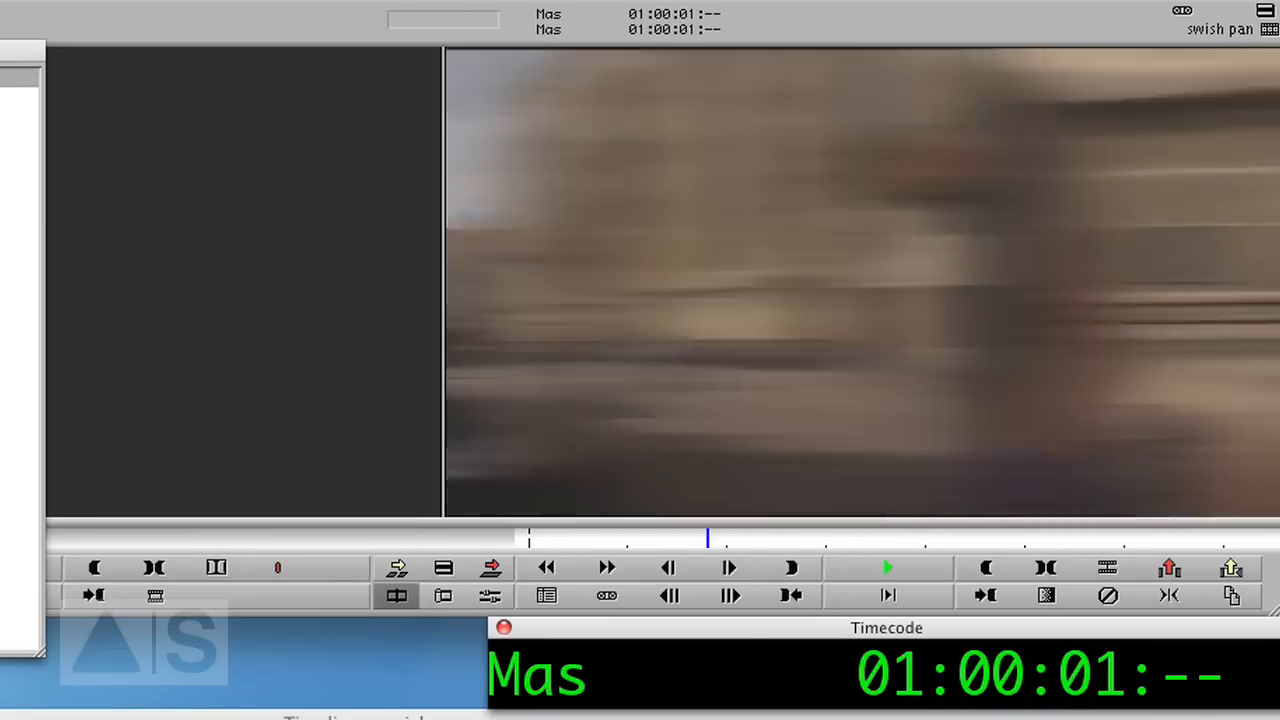
pyautogui.click(886, 567)
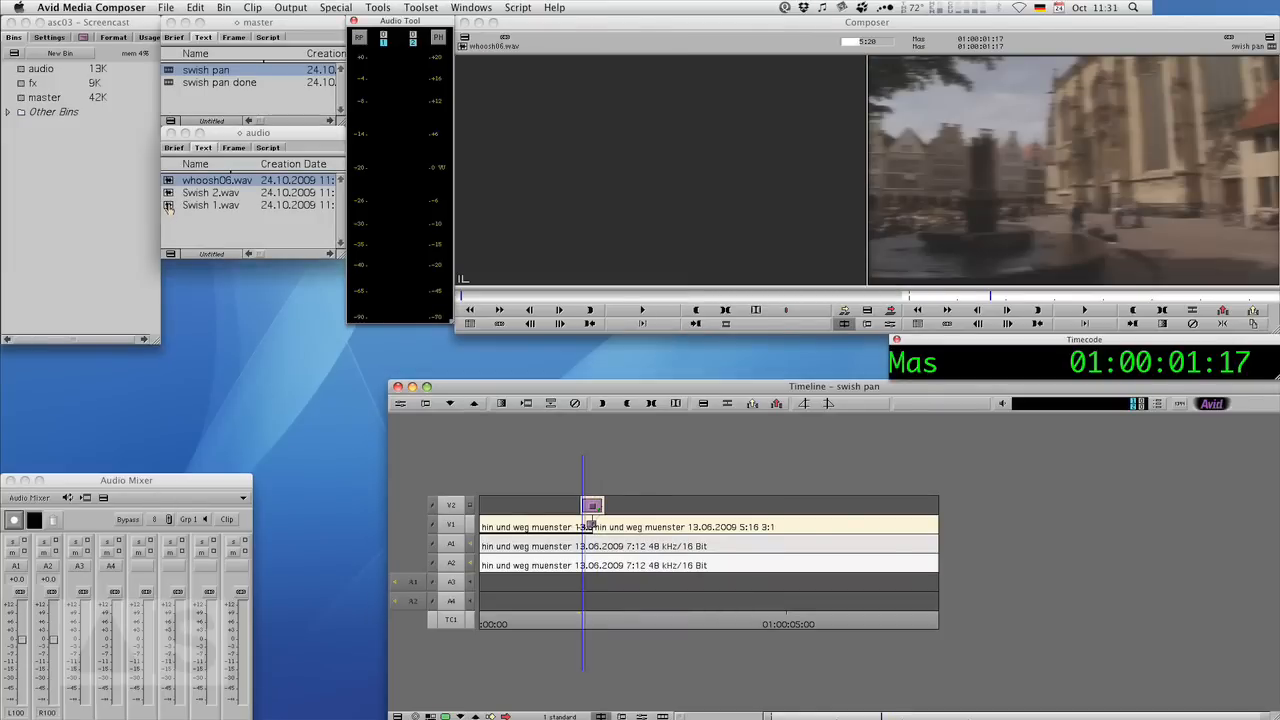
# Select Swish 1.wav in the audio bin for editing onto A3/A4.
pyautogui.click(210, 205)
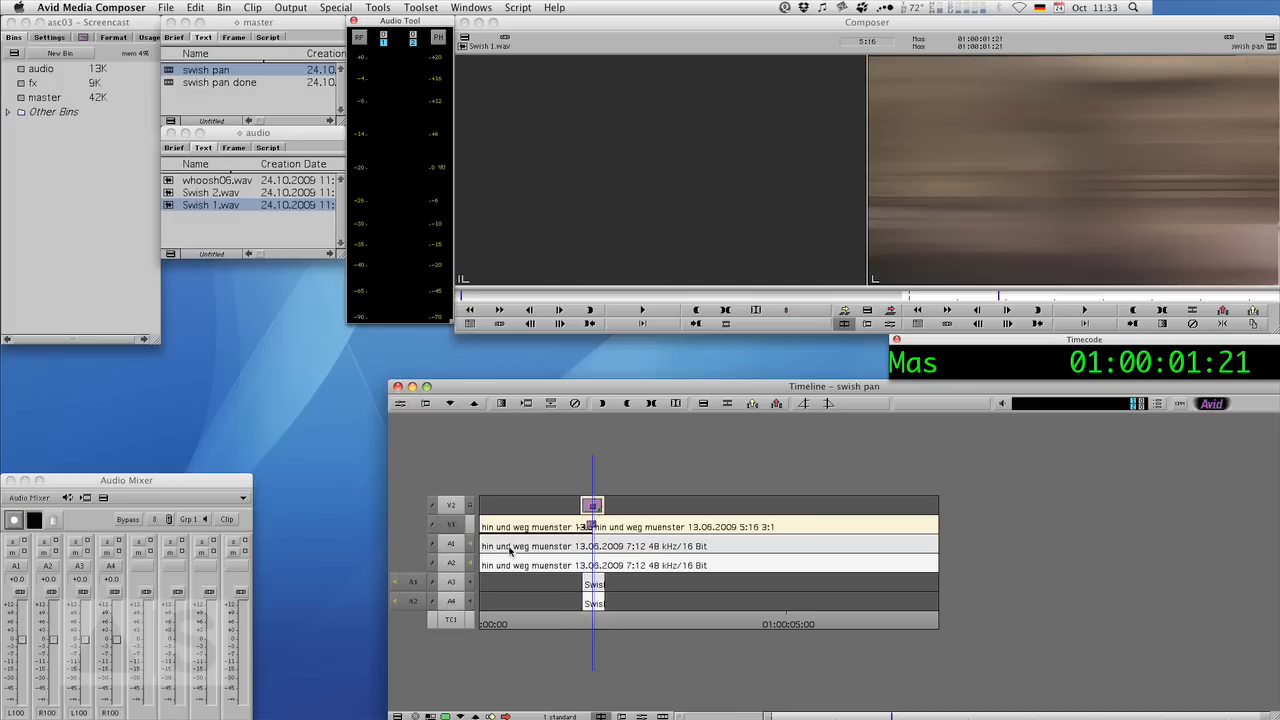
pyautogui.moveTo(607, 591)
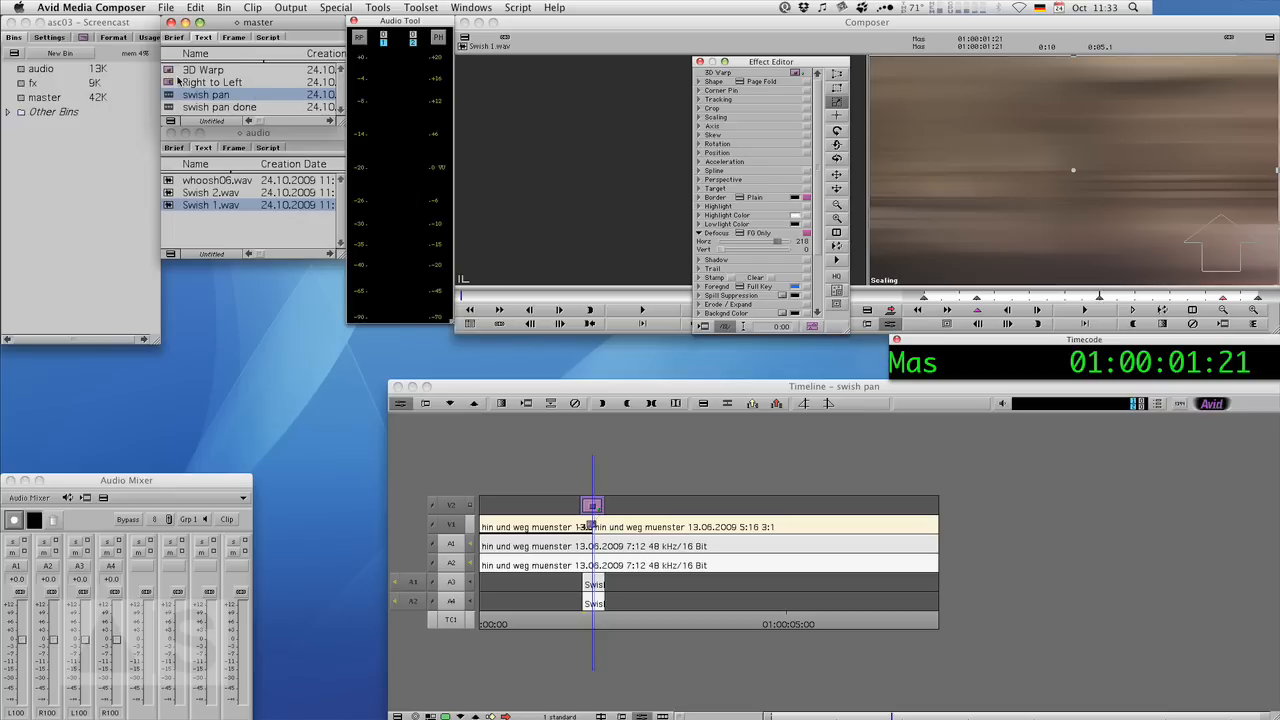
pyautogui.moveTo(605, 496)
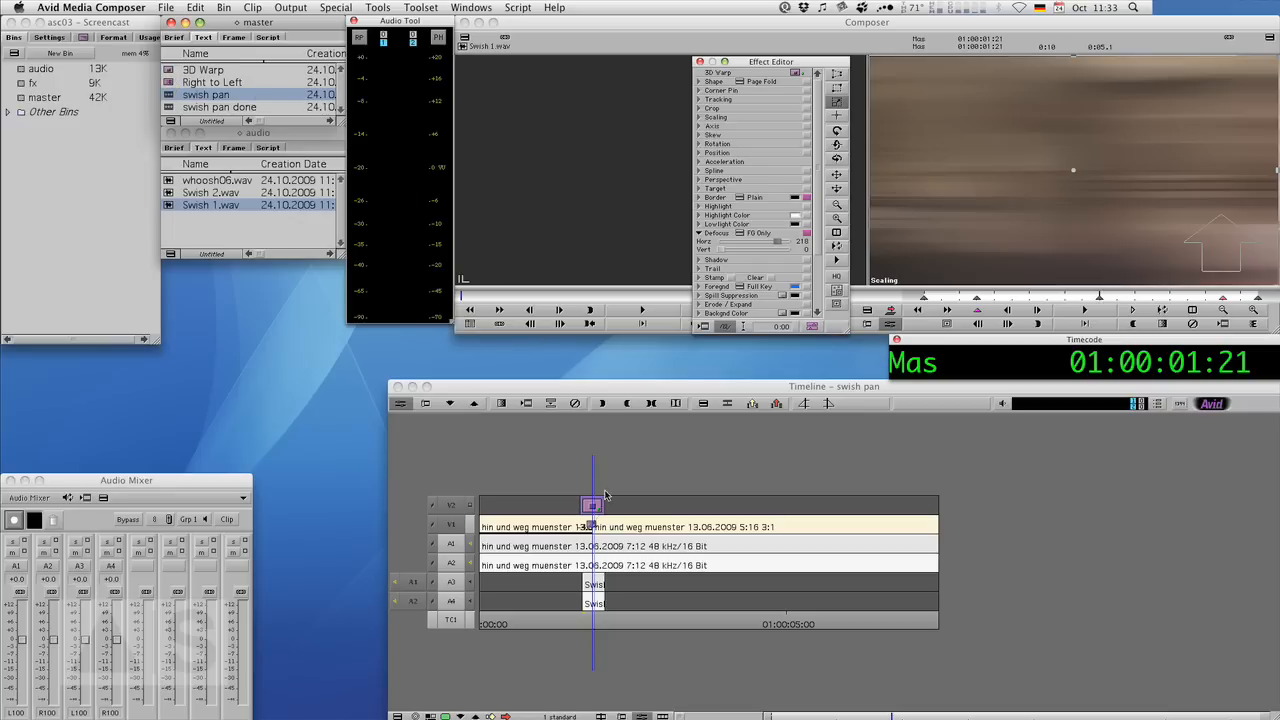
pyautogui.moveTo(615, 570)
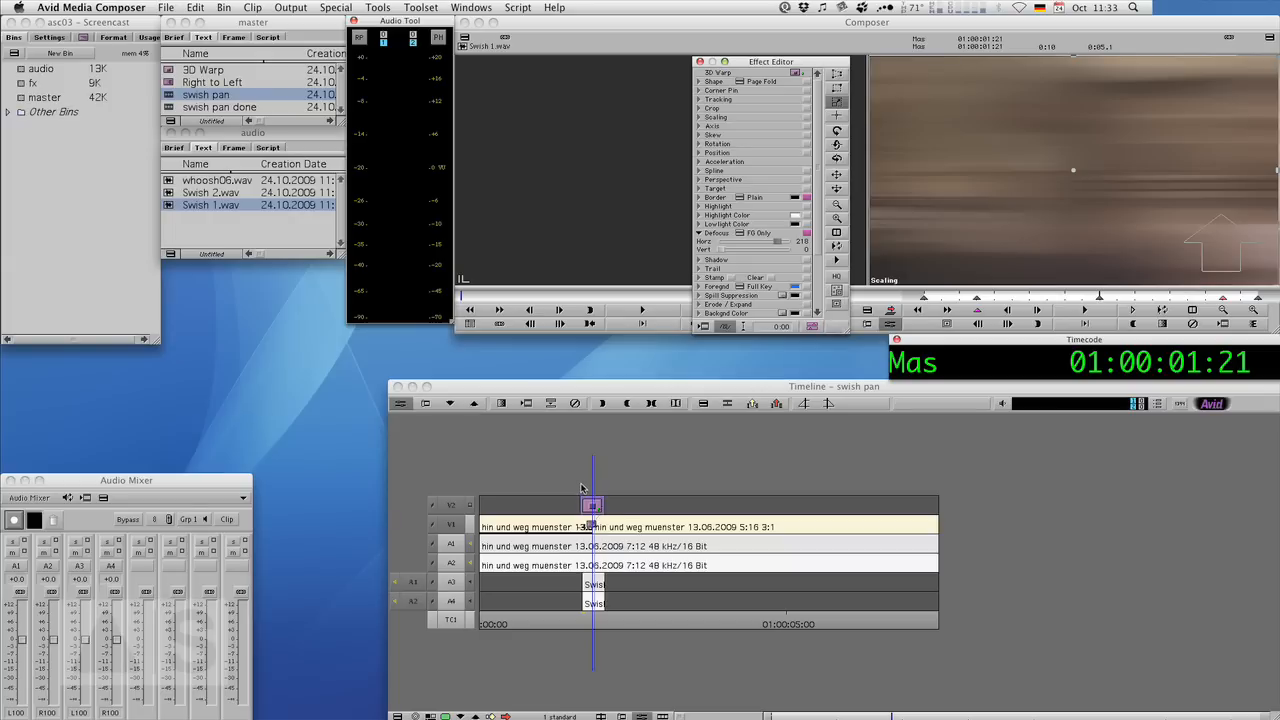
pyautogui.moveTo(640, 479)
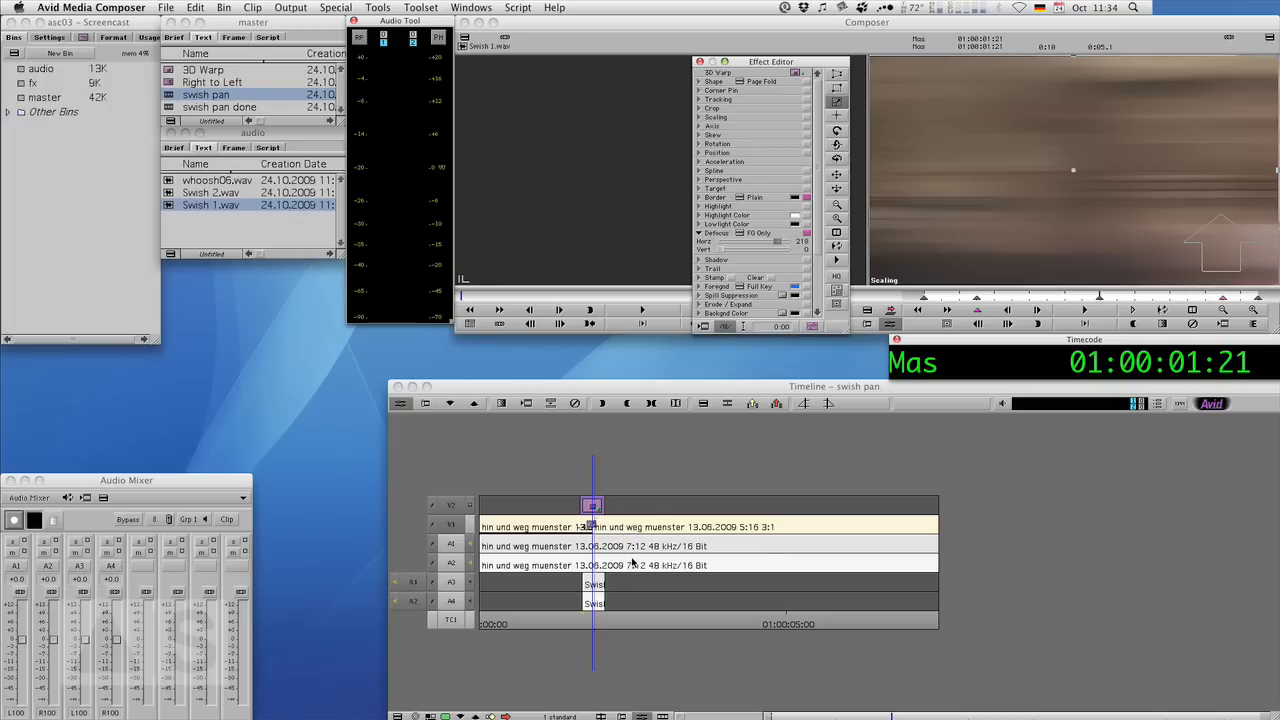
pyautogui.moveTo(650, 568)
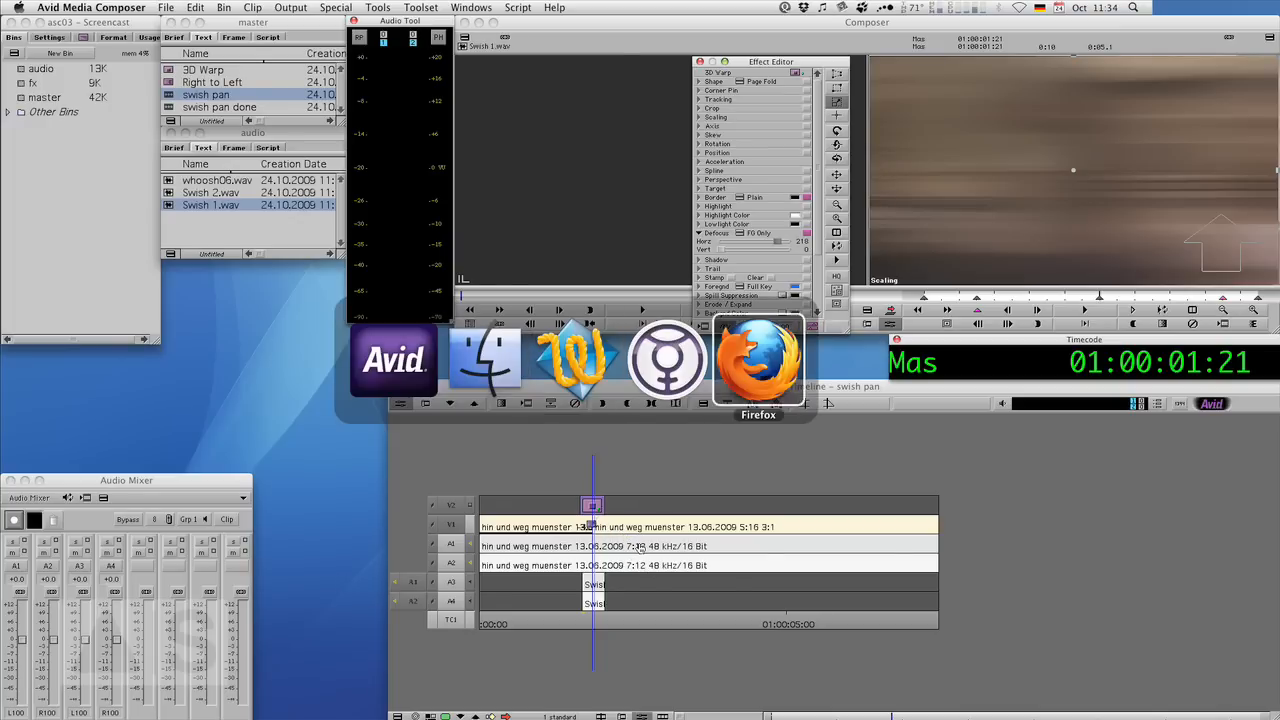
# Switch to Firefox showing the avidscreencast.com homepage.
pyautogui.click(758, 360)
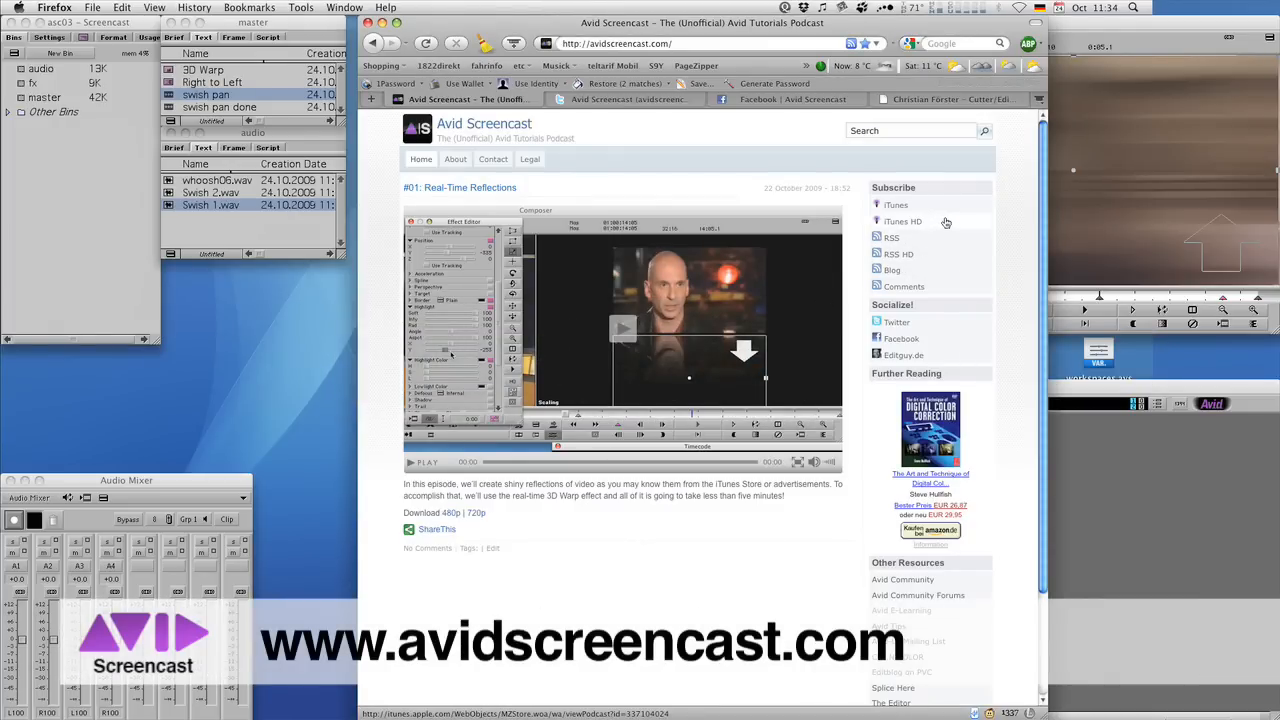
pyautogui.moveTo(933, 236)
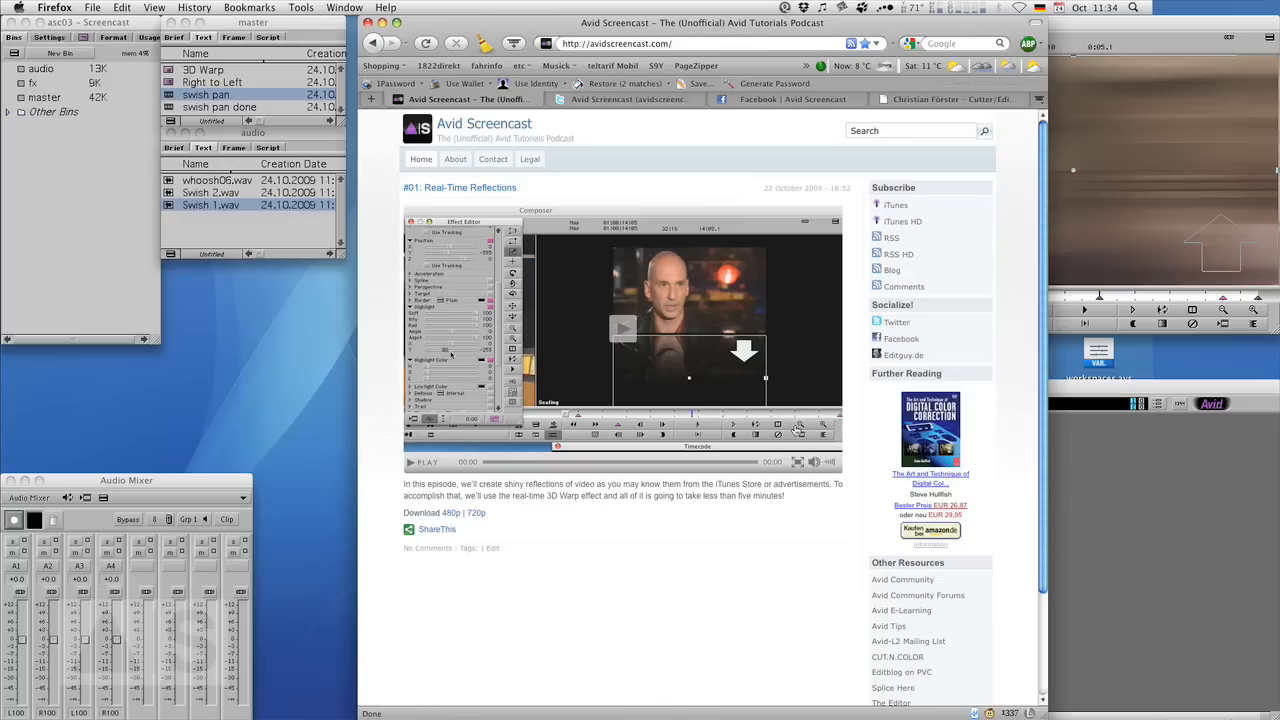
pyautogui.moveTo(790, 426)
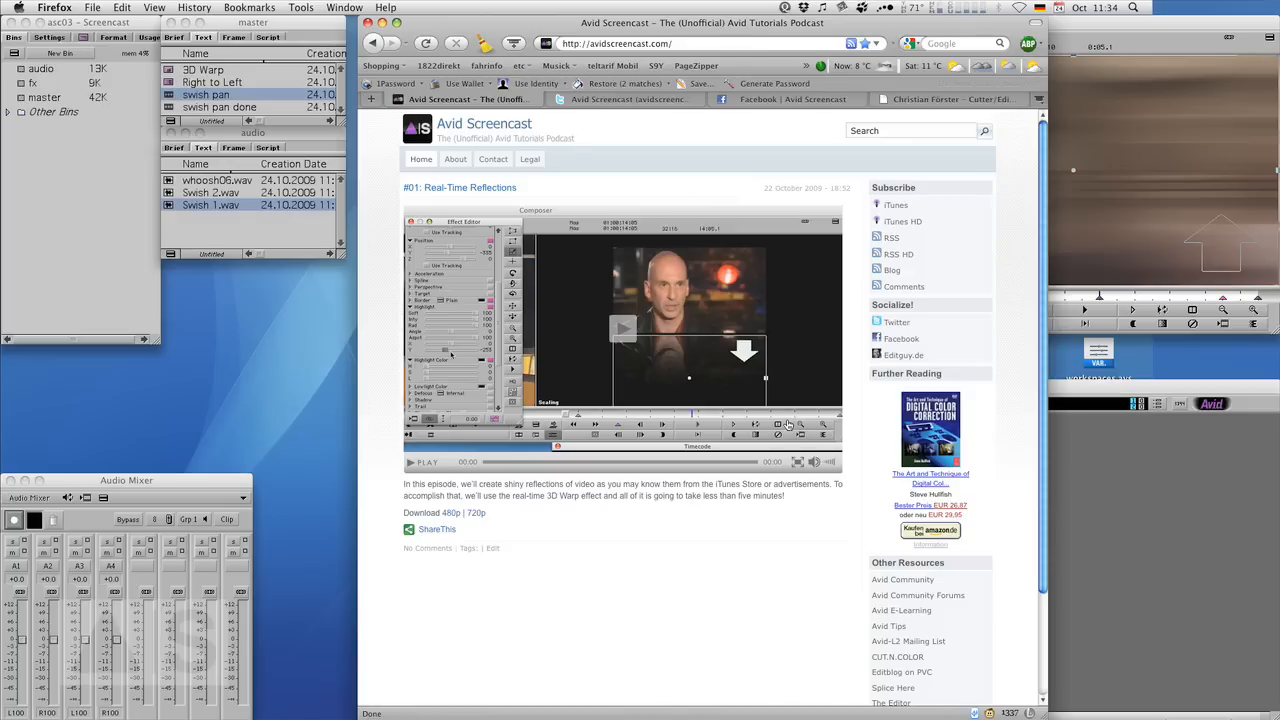
pyautogui.moveTo(575, 122)
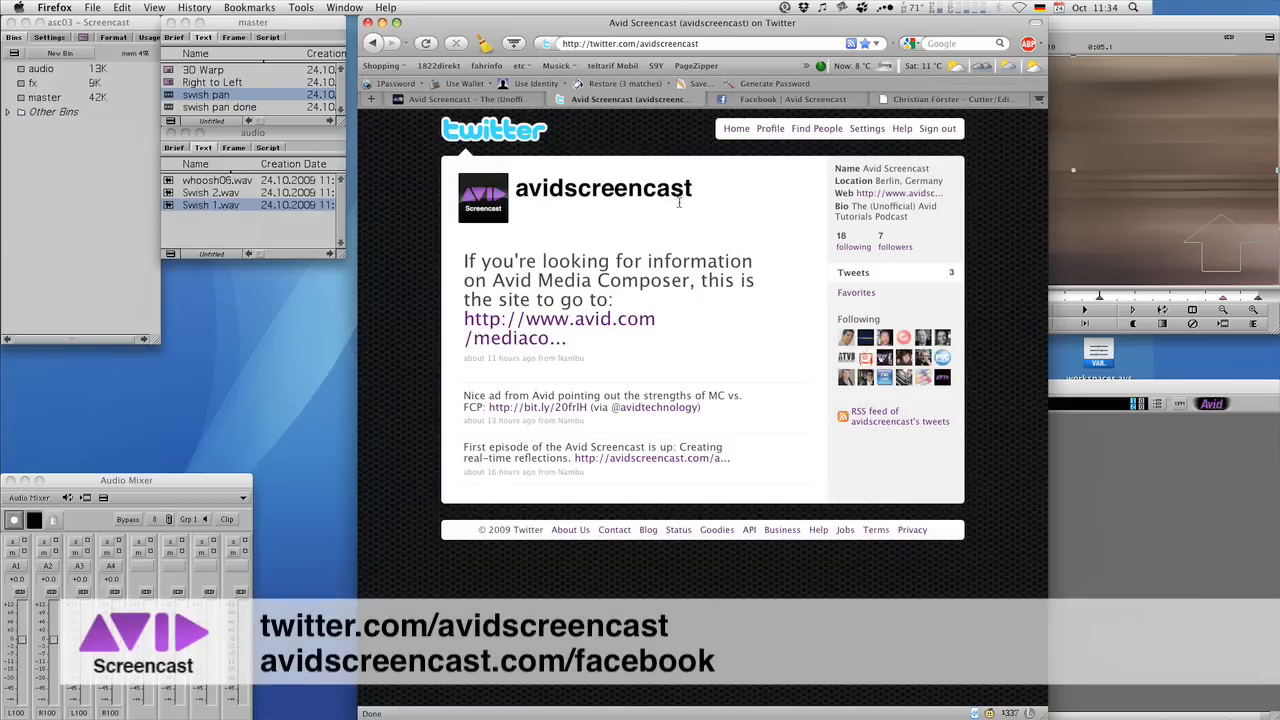
# View the Avid Screencast Facebook tab and scroll down to its posts.
pyautogui.click(790, 99)
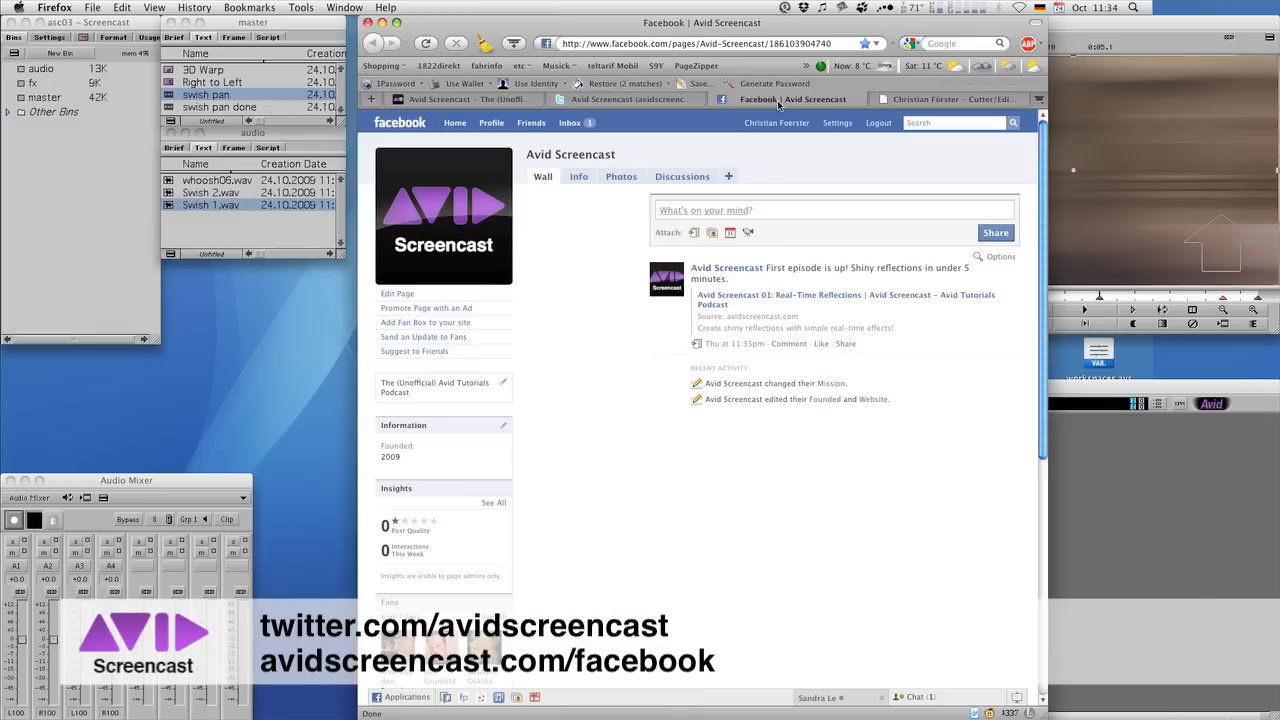
pyautogui.moveTo(568, 327)
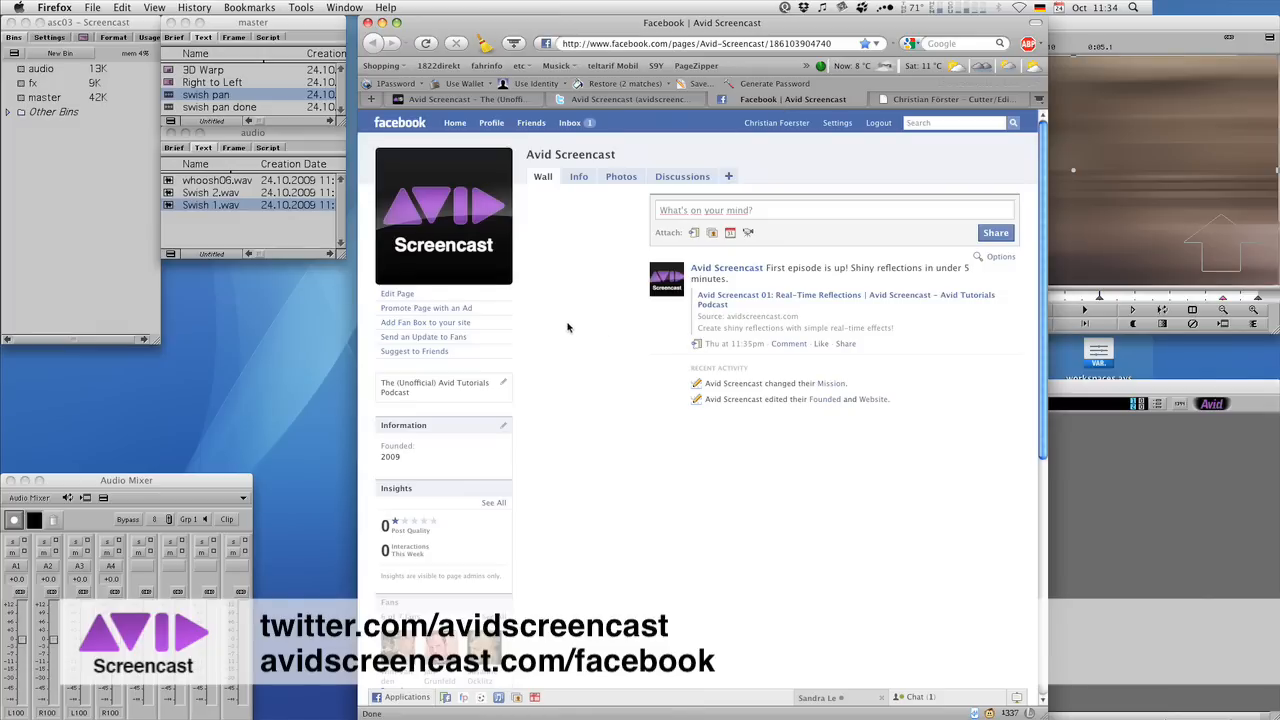
pyautogui.scroll(-3)
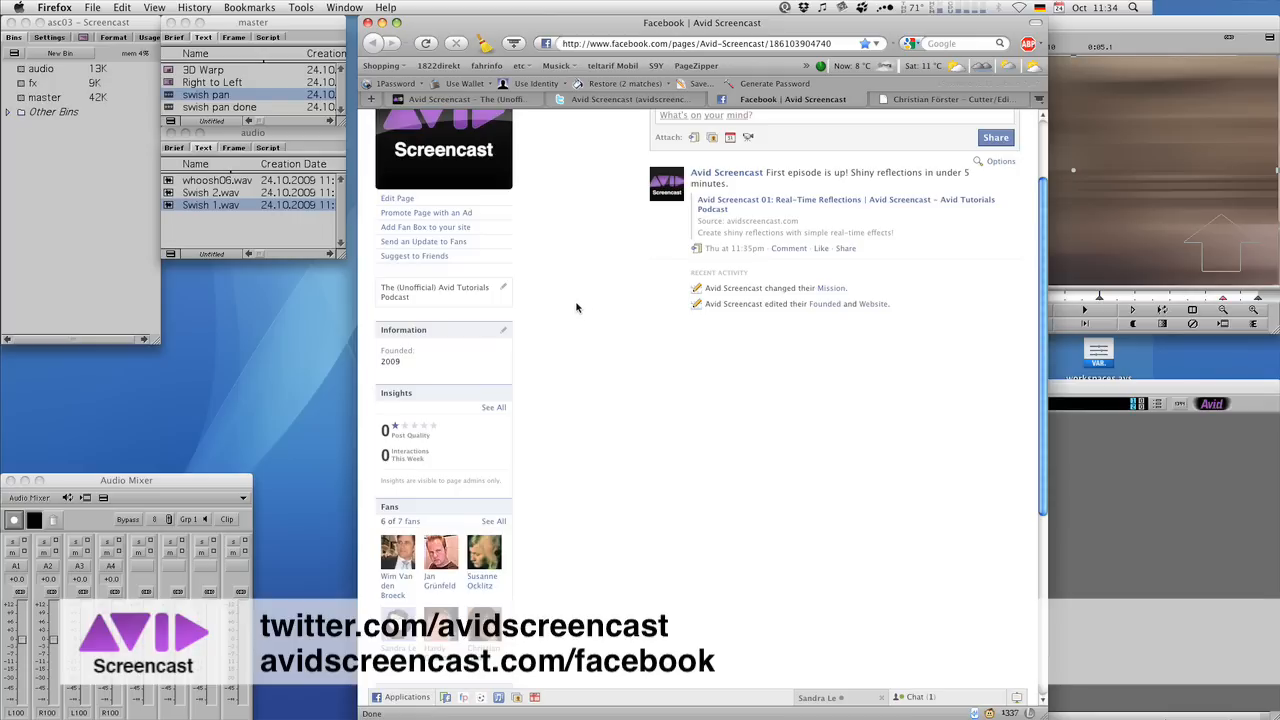
pyautogui.moveTo(595, 276)
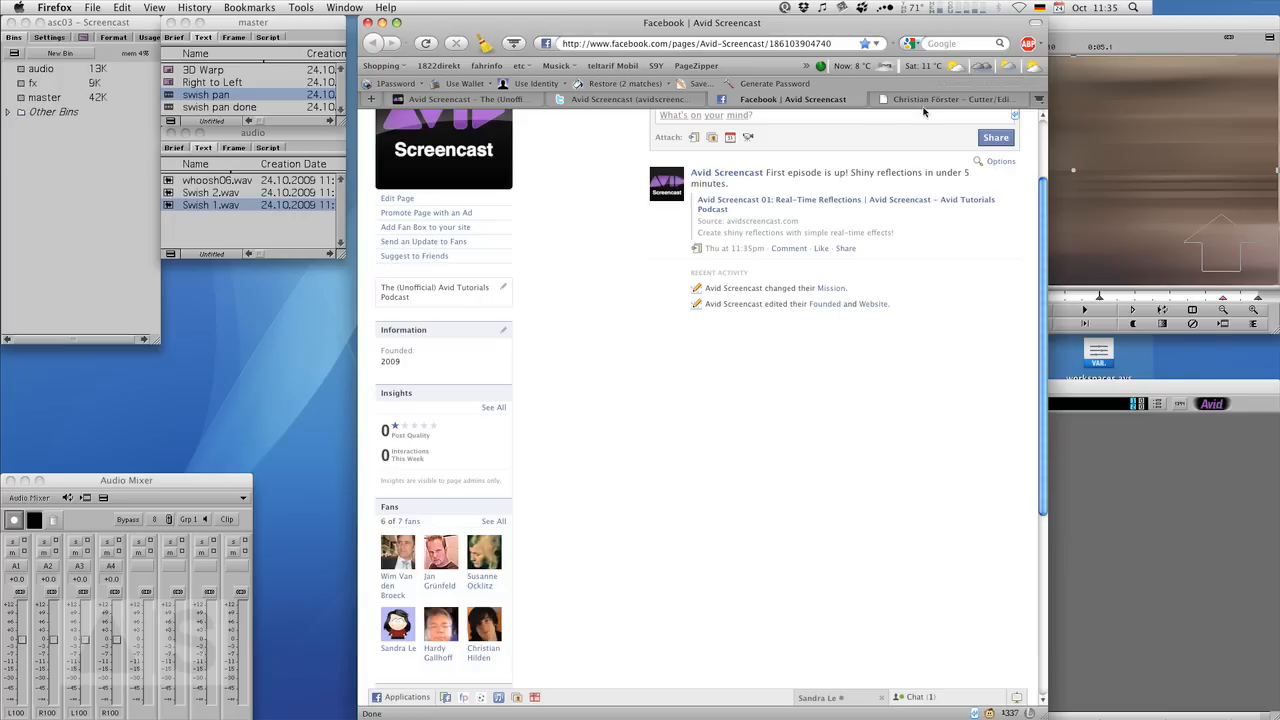
# View the editguy.de tab and scroll down to its news section.
pyautogui.click(945, 99)
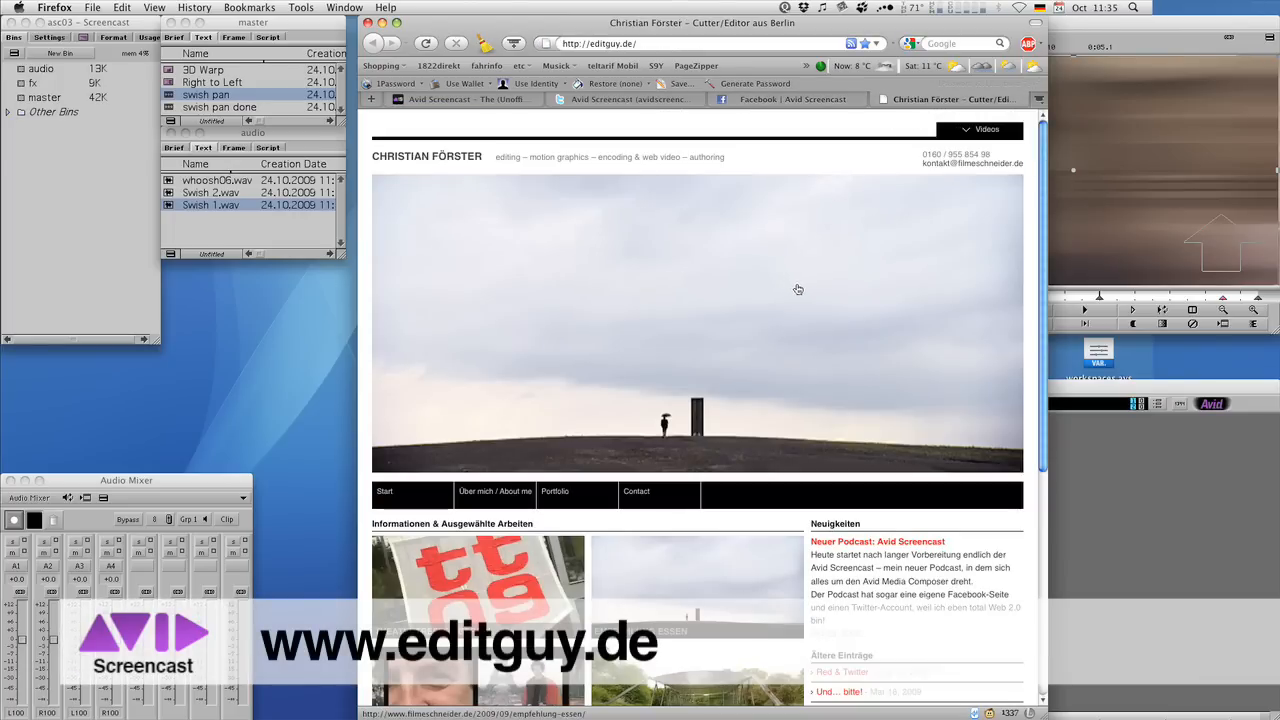
pyautogui.scroll(-3)
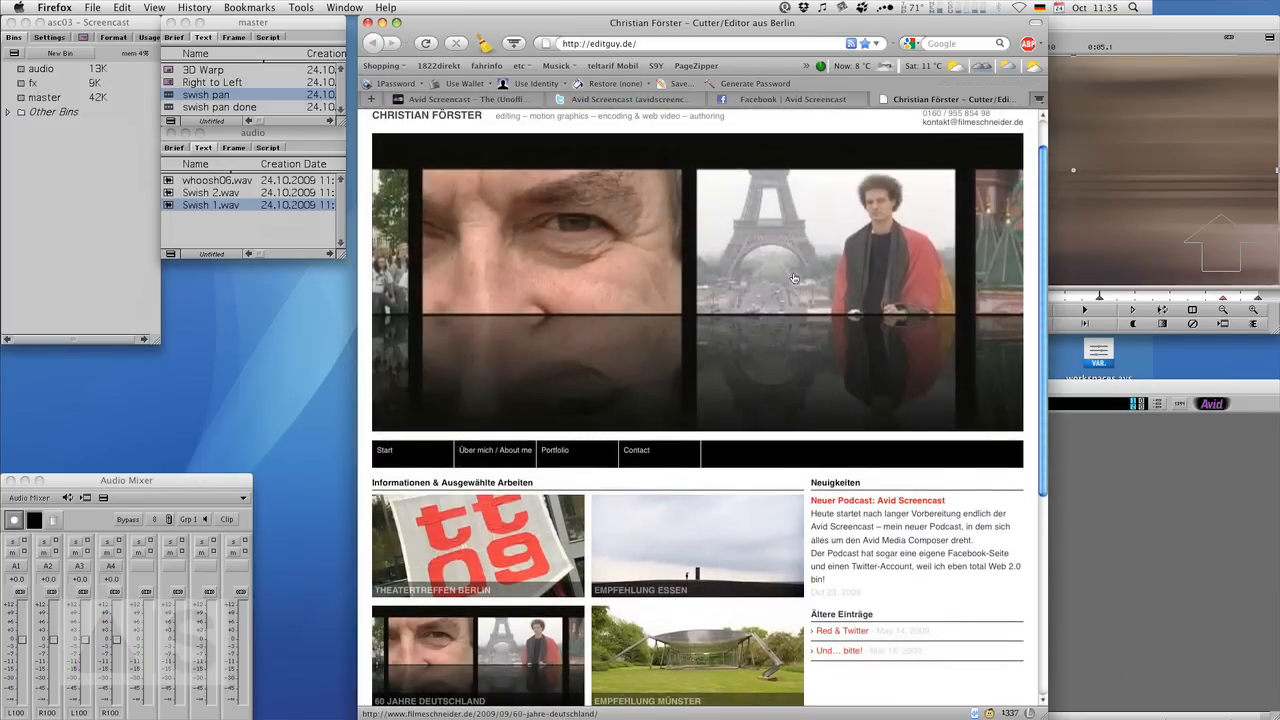
pyautogui.moveTo(735, 293)
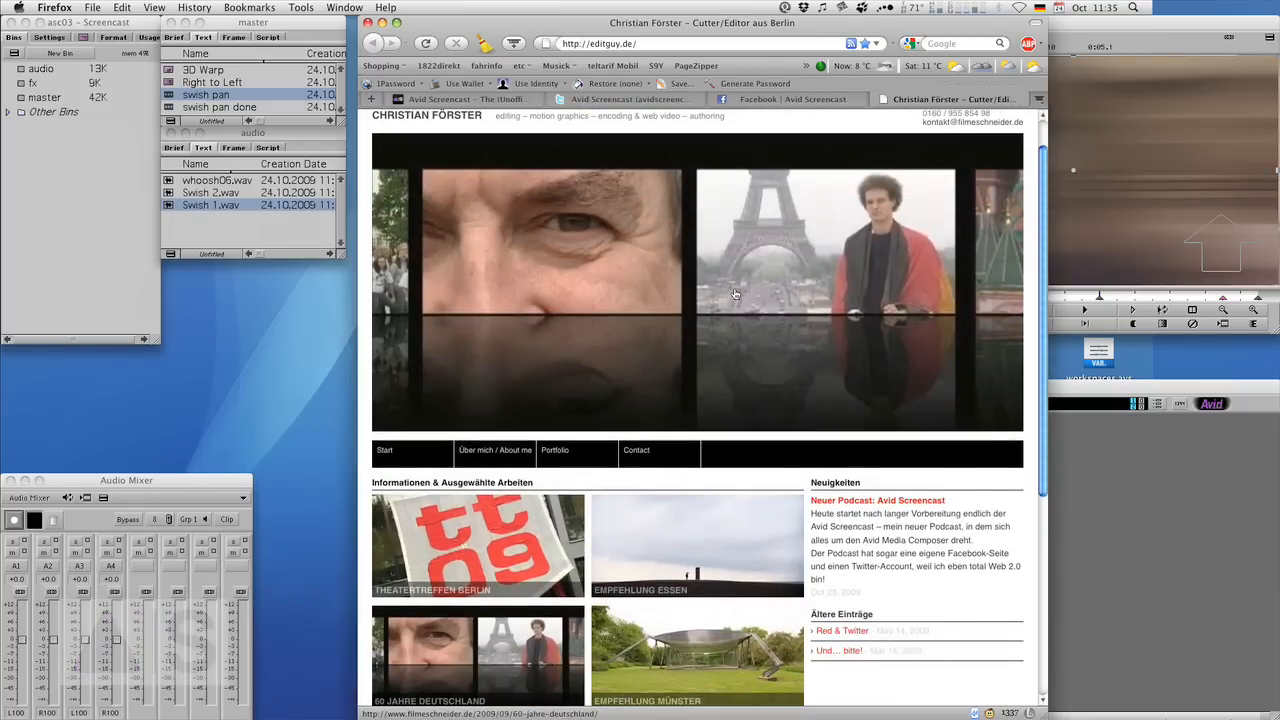